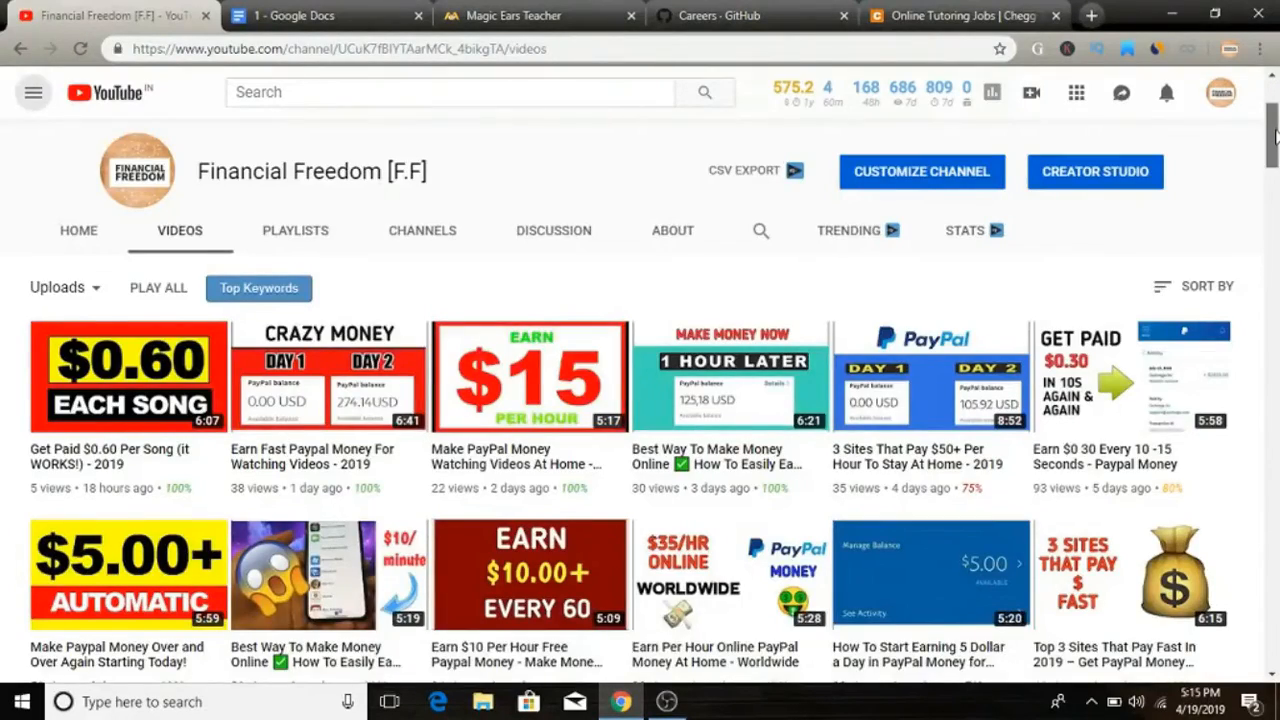
# Scroll past the intro video and registration form to the How it works section.
pyautogui.scroll(-3)
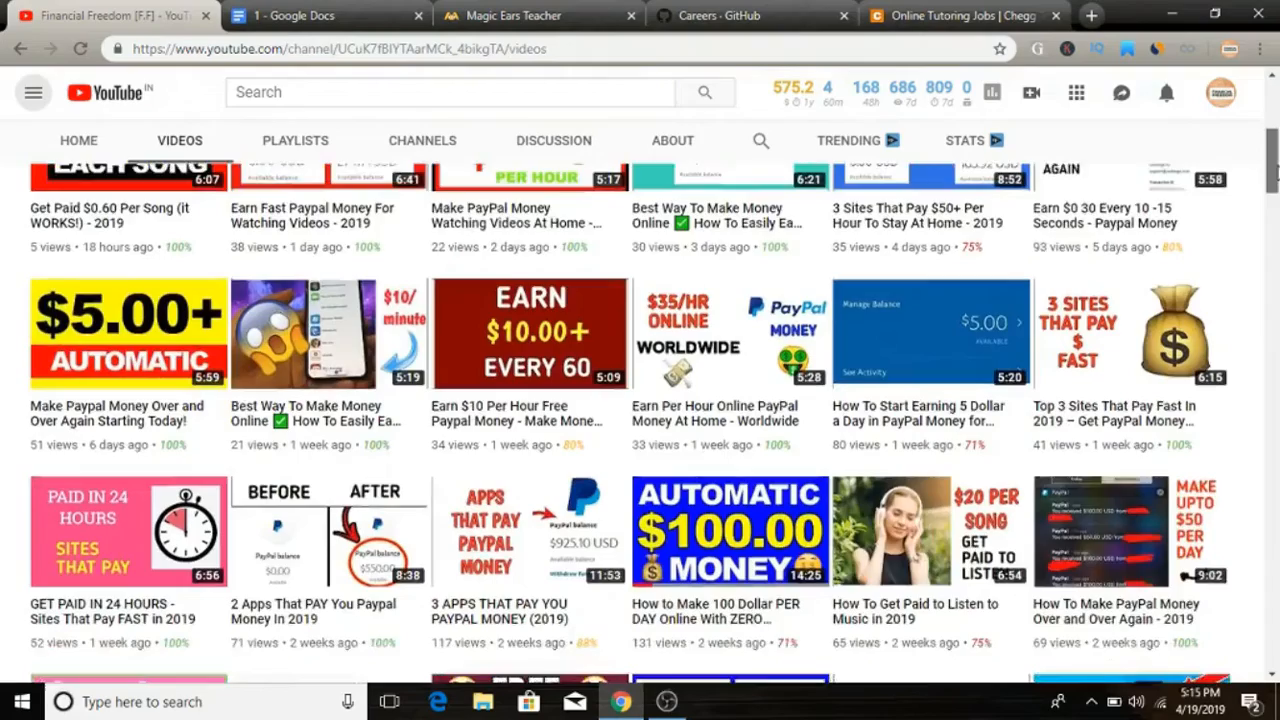
pyautogui.scroll(-3)
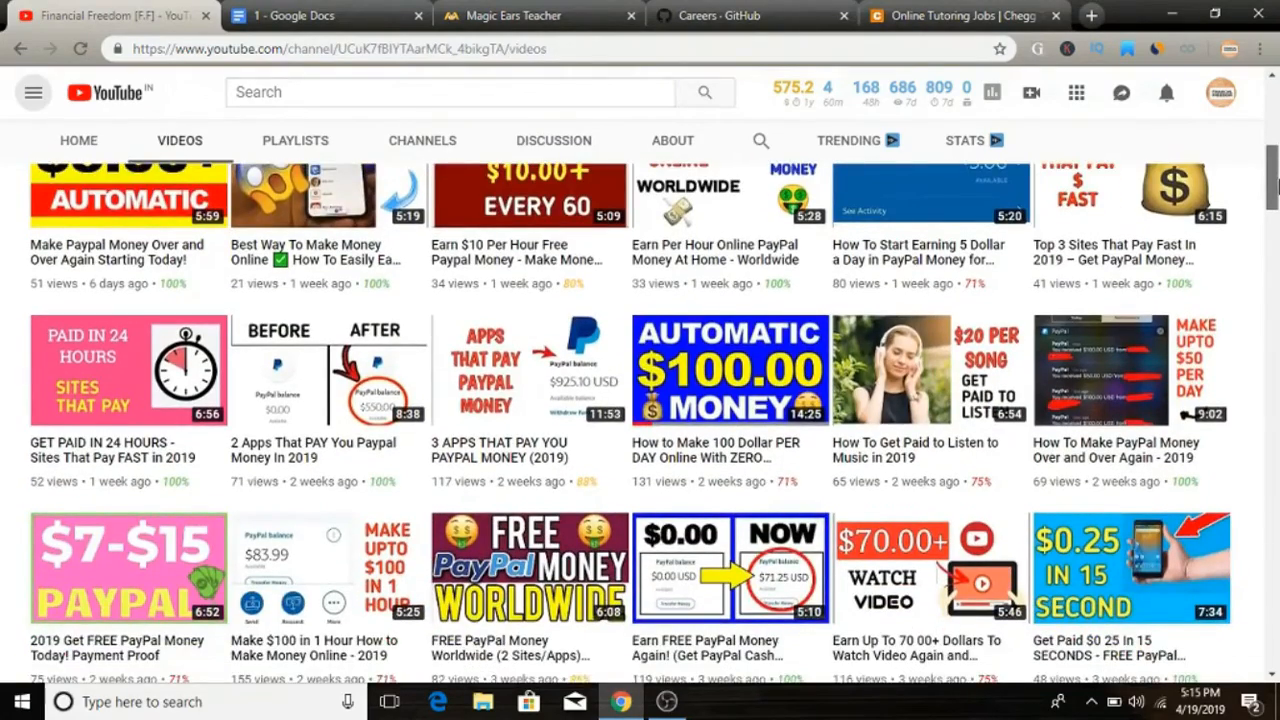
pyautogui.scroll(-3)
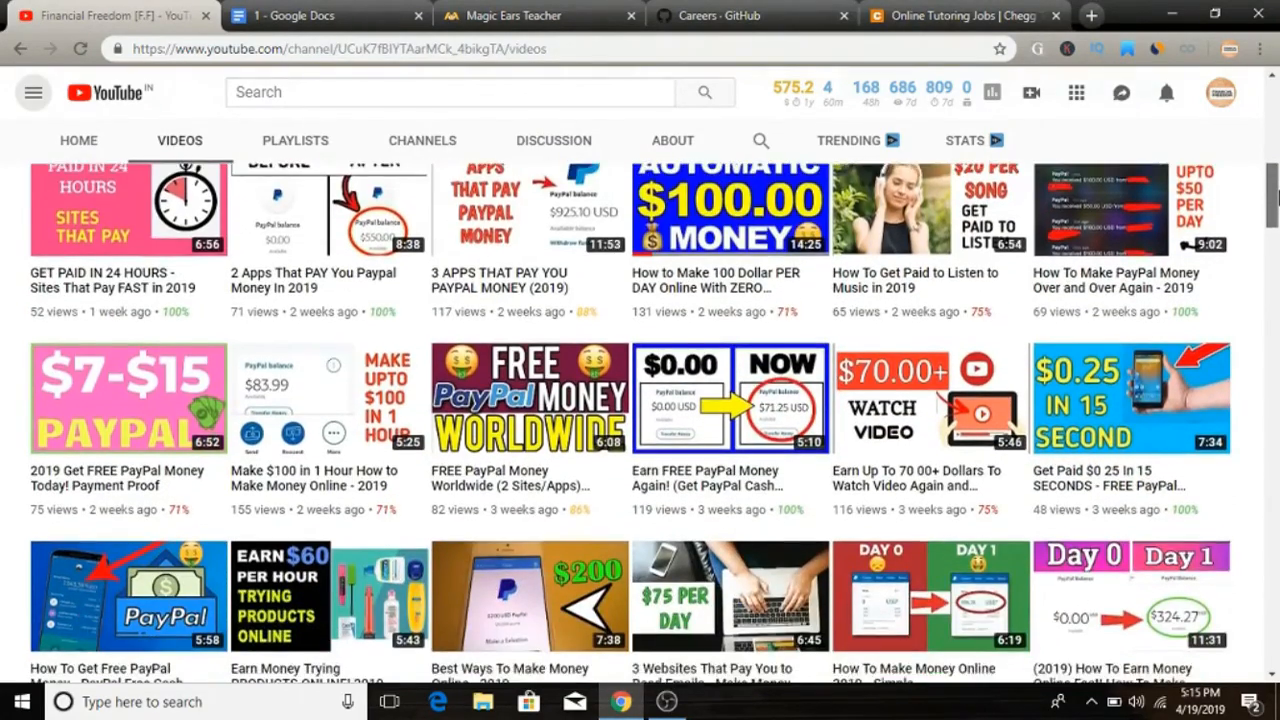
pyautogui.scroll(-3)
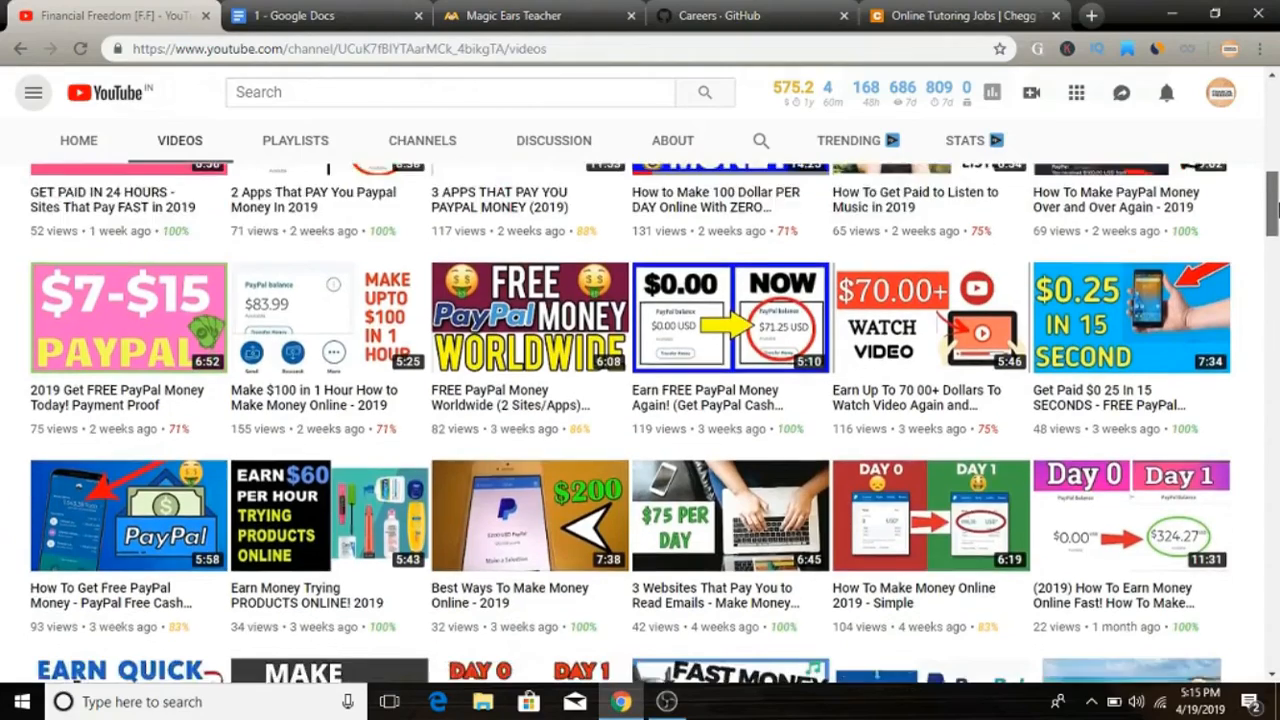
pyautogui.scroll(-3)
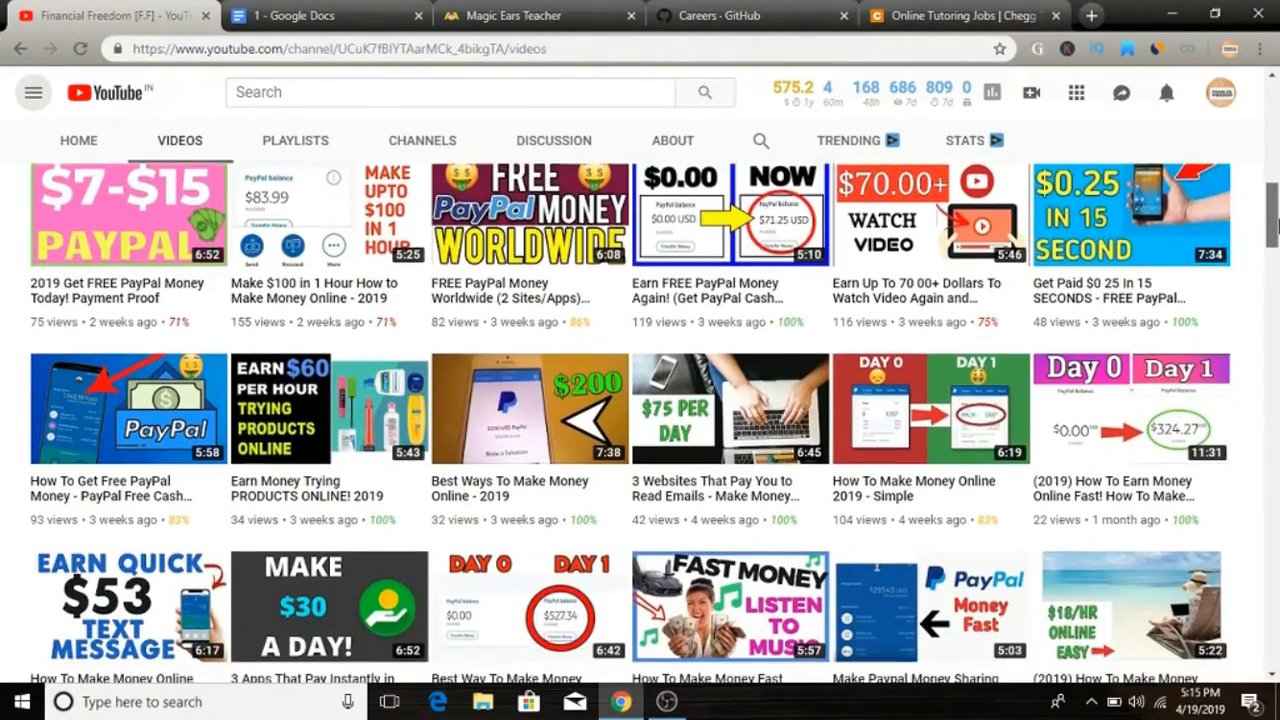
pyautogui.scroll(-3)
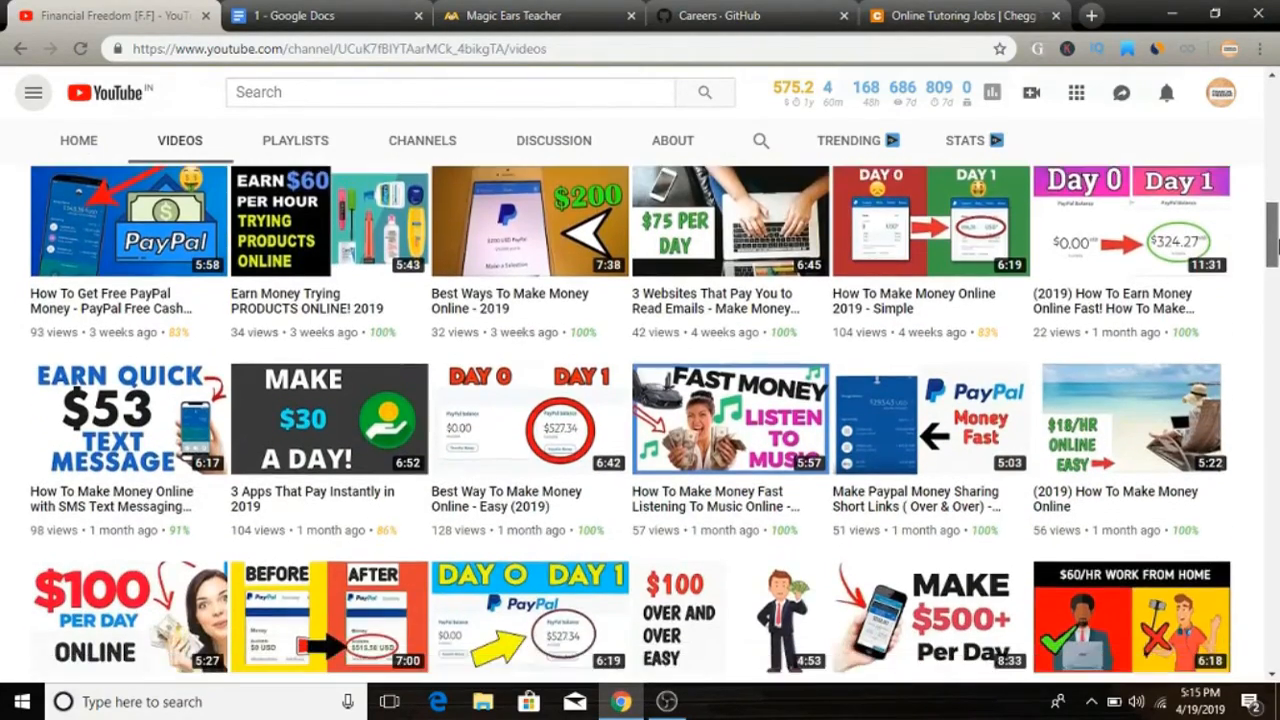
pyautogui.scroll(-3)
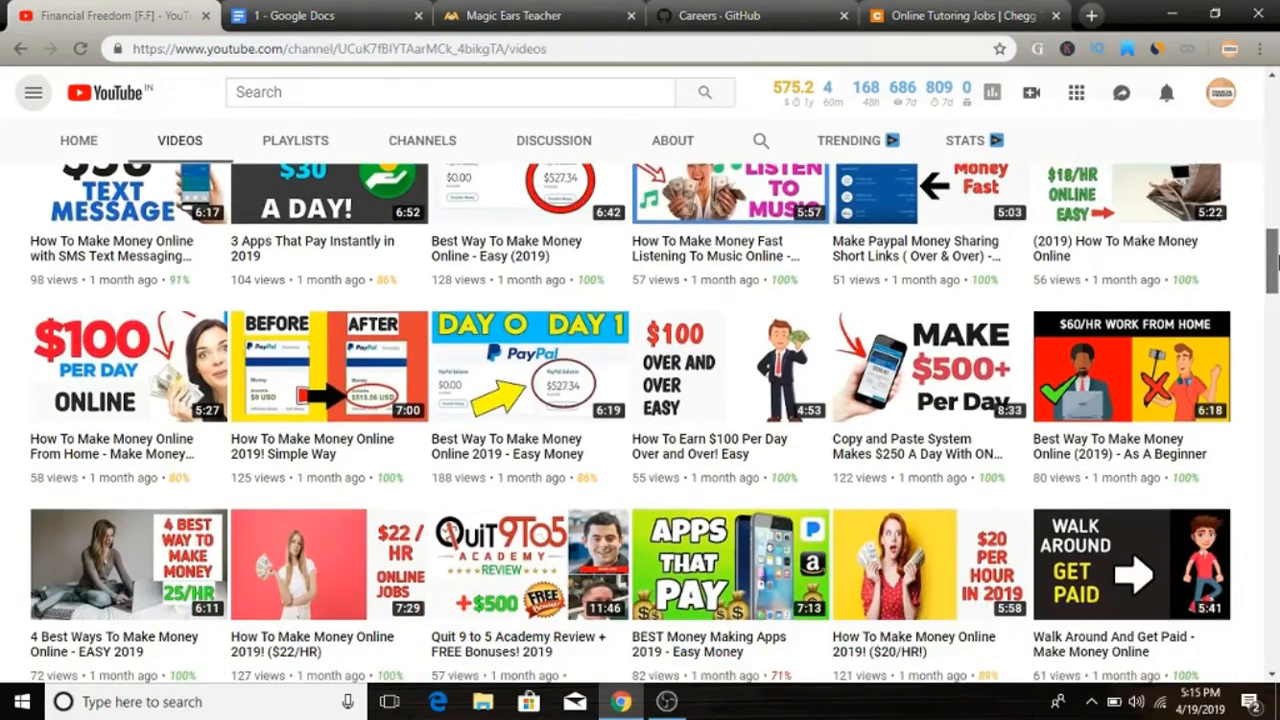
pyautogui.scroll(-3)
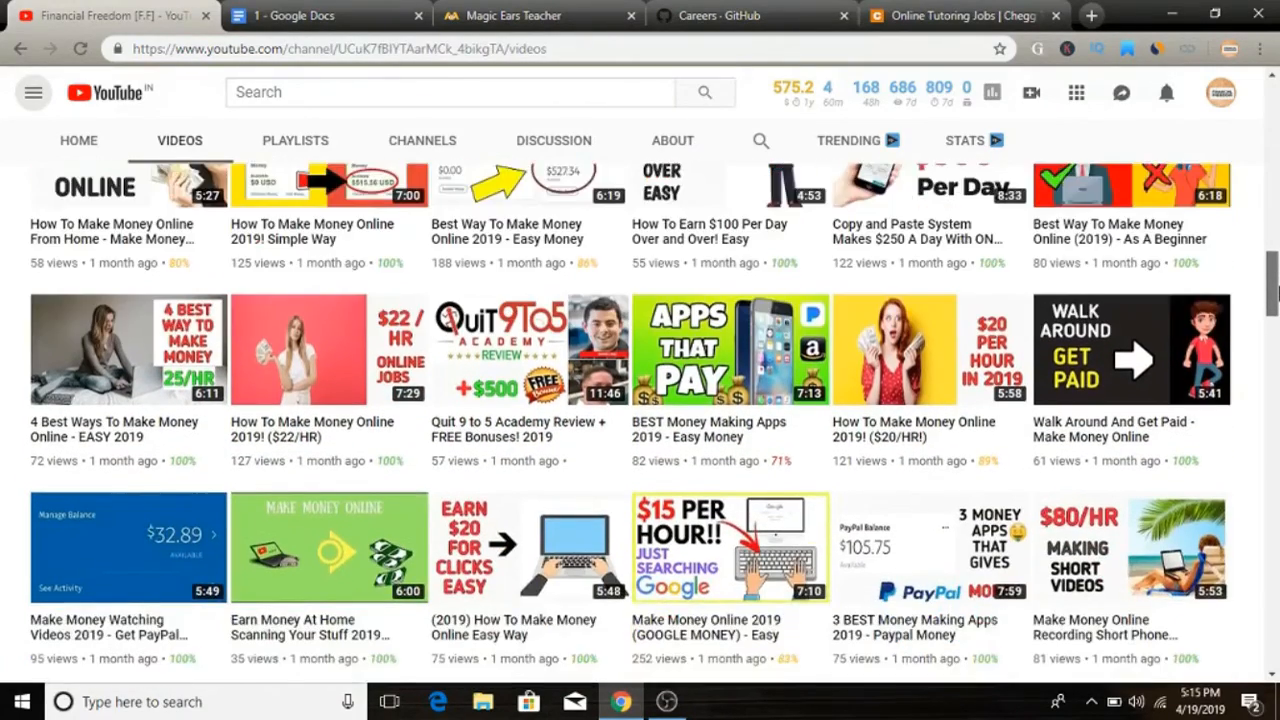
pyautogui.scroll(-3)
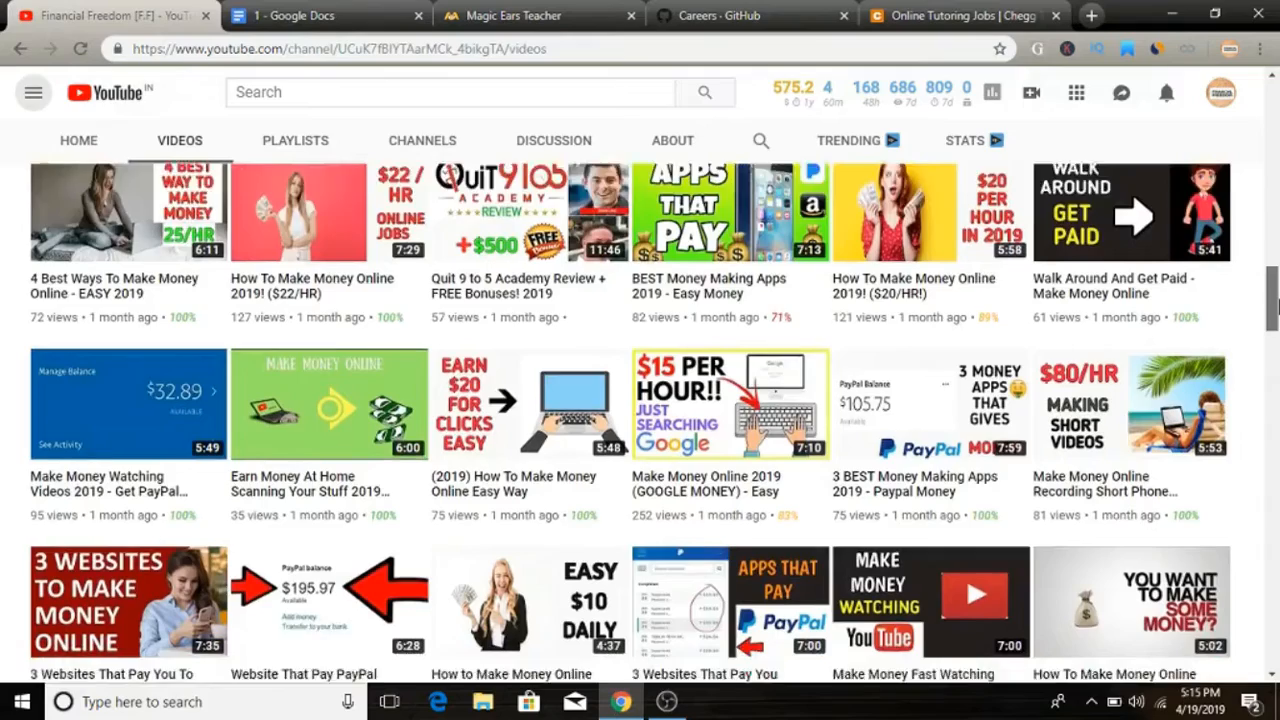
pyautogui.scroll(-3)
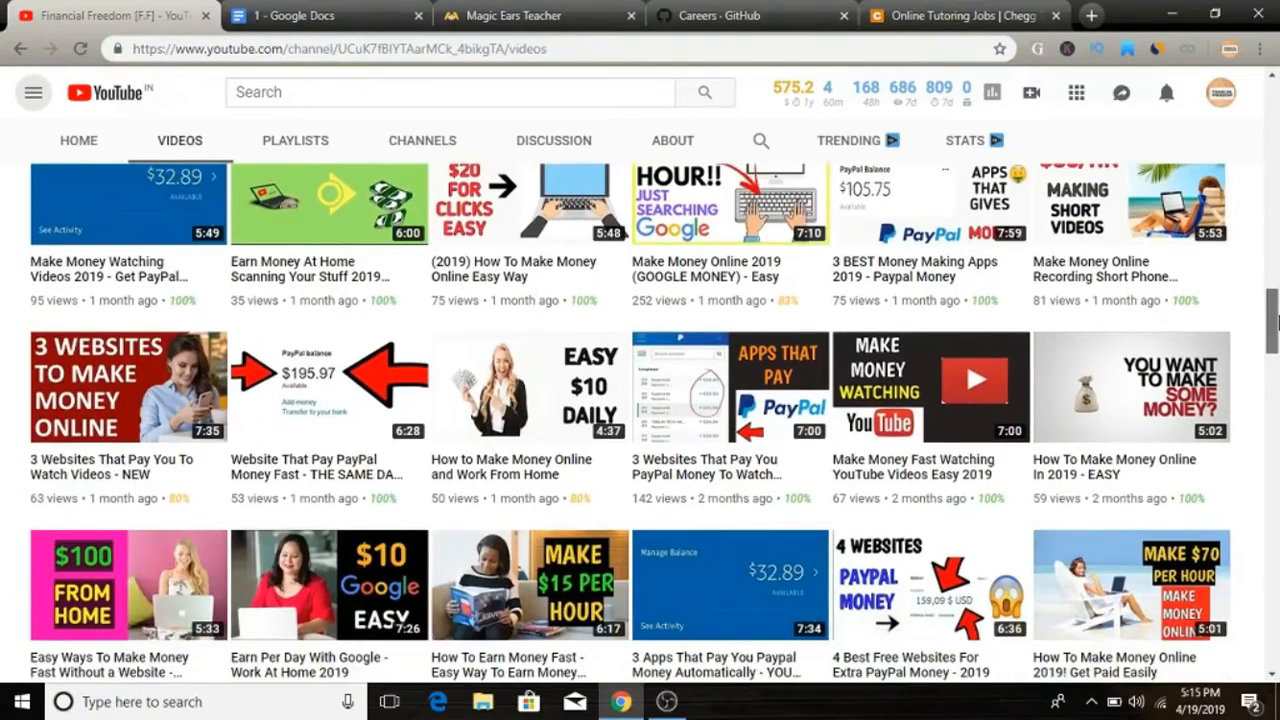
pyautogui.scroll(-3)
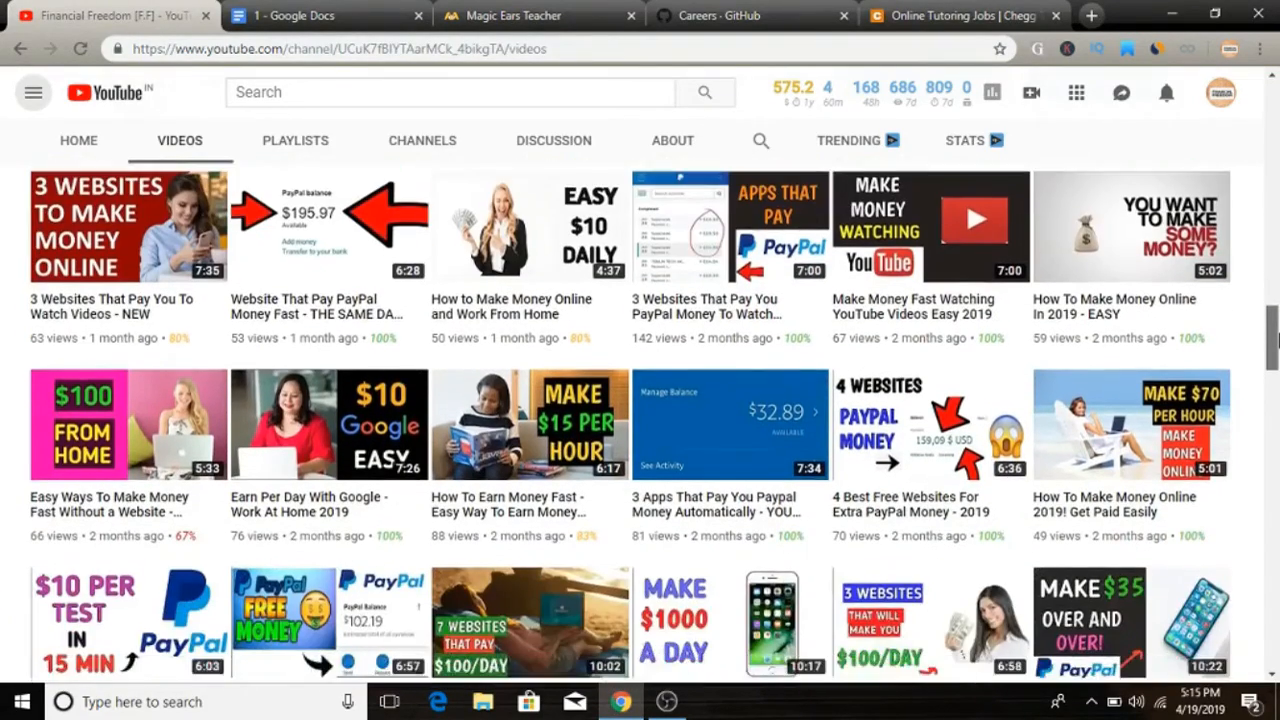
pyautogui.scroll(-3)
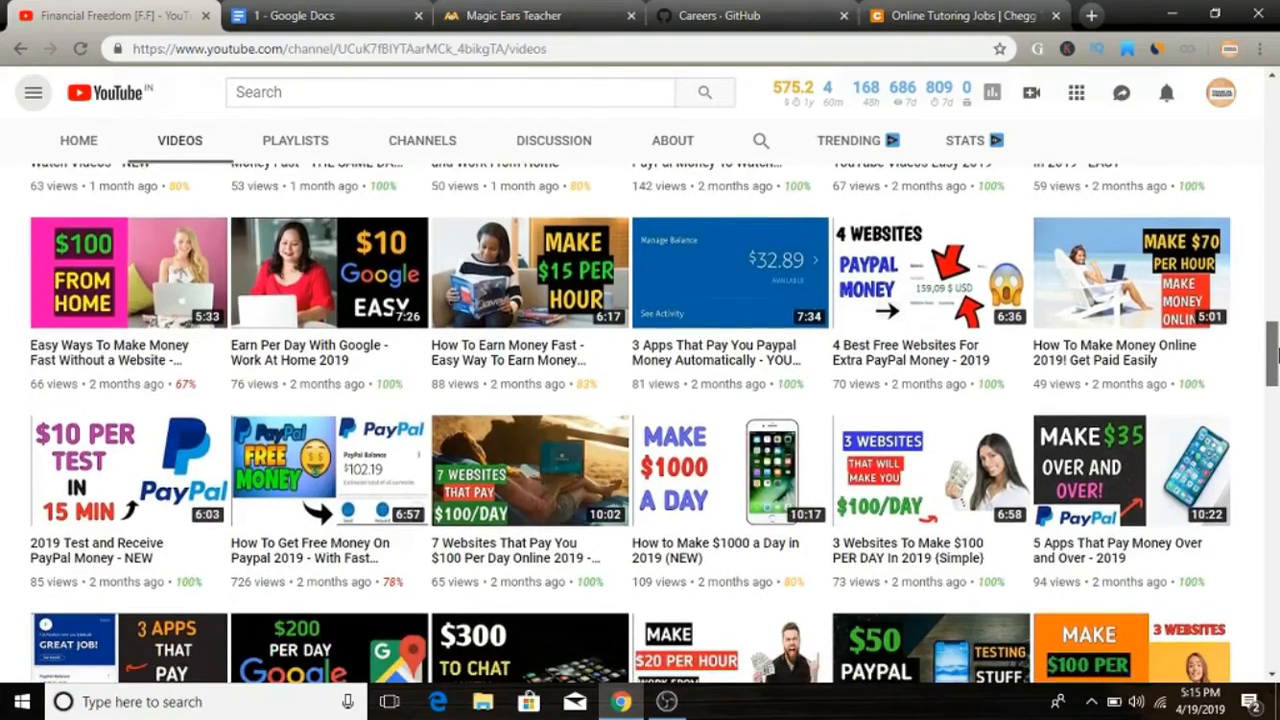
pyautogui.scroll(-3)
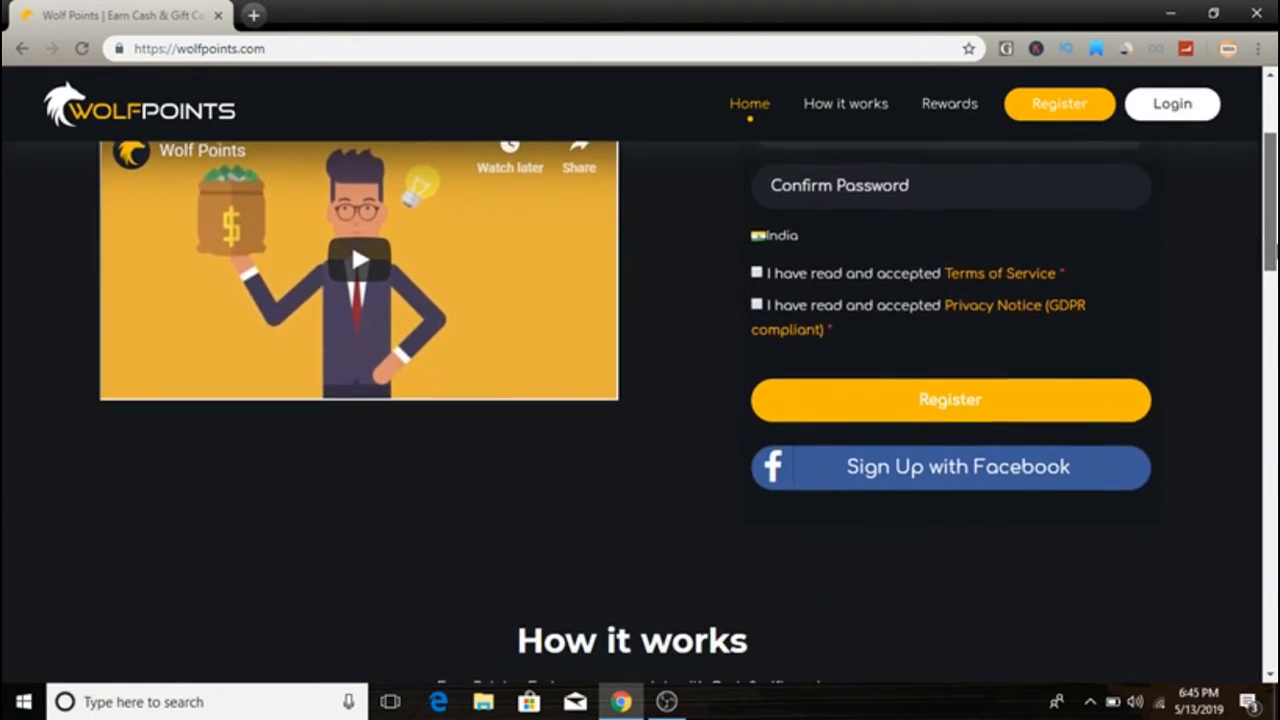
pyautogui.scroll(-3)
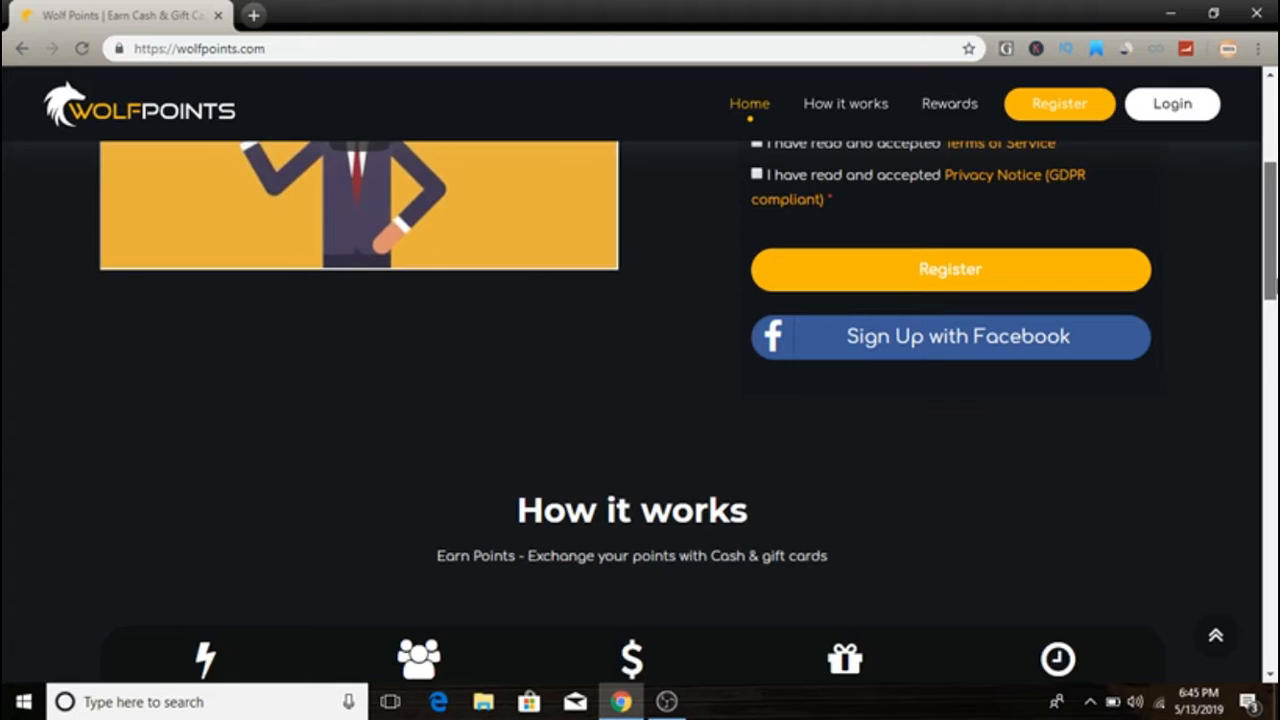
pyautogui.scroll(-3)
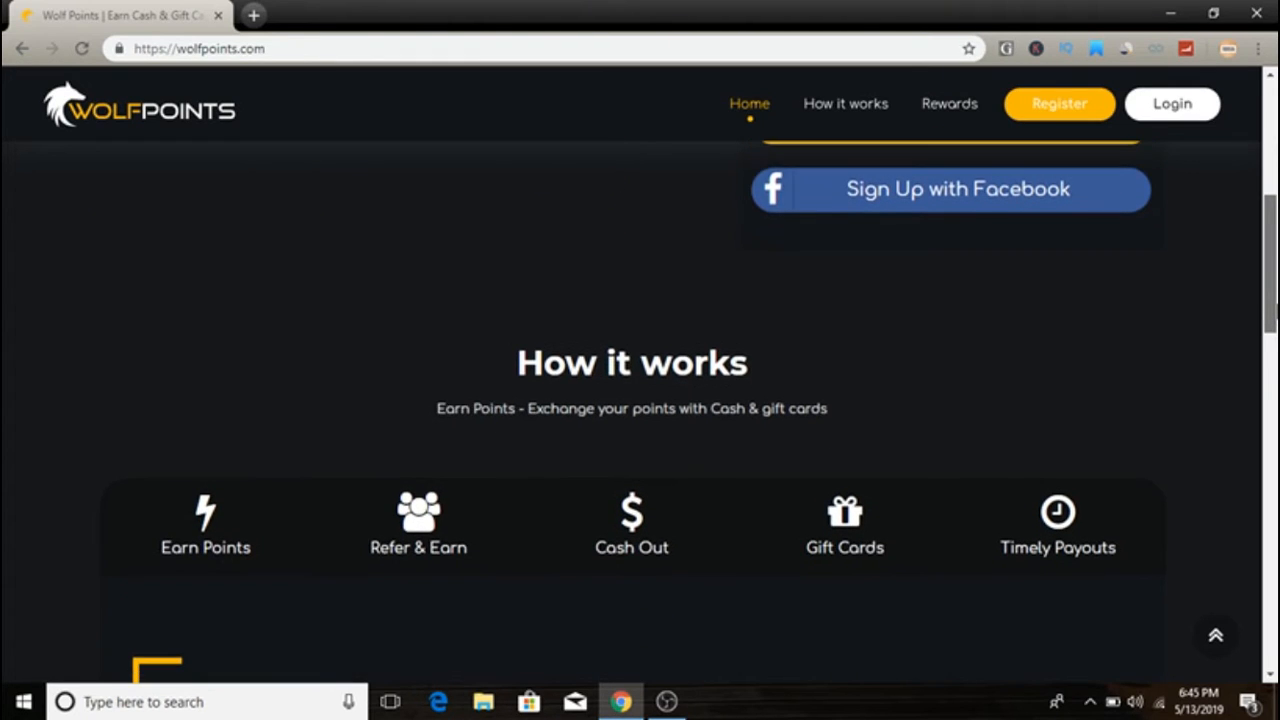
pyautogui.scroll(-3)
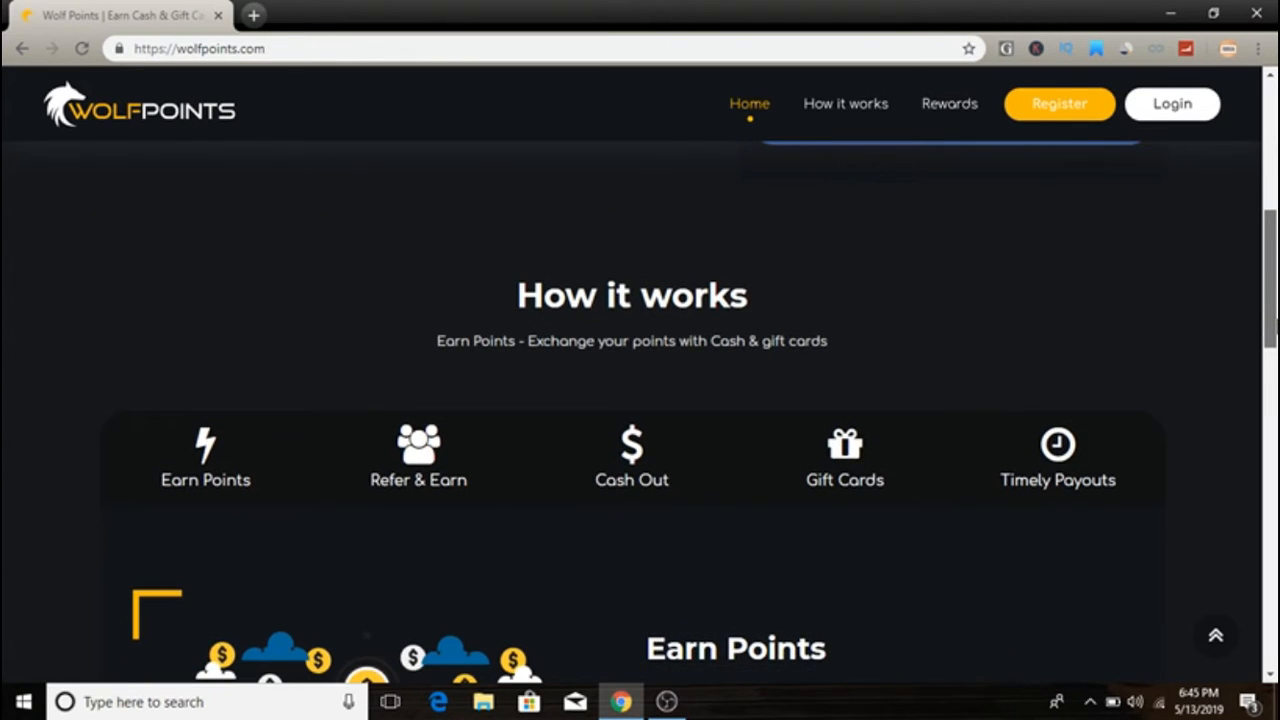
pyautogui.scroll(-3)
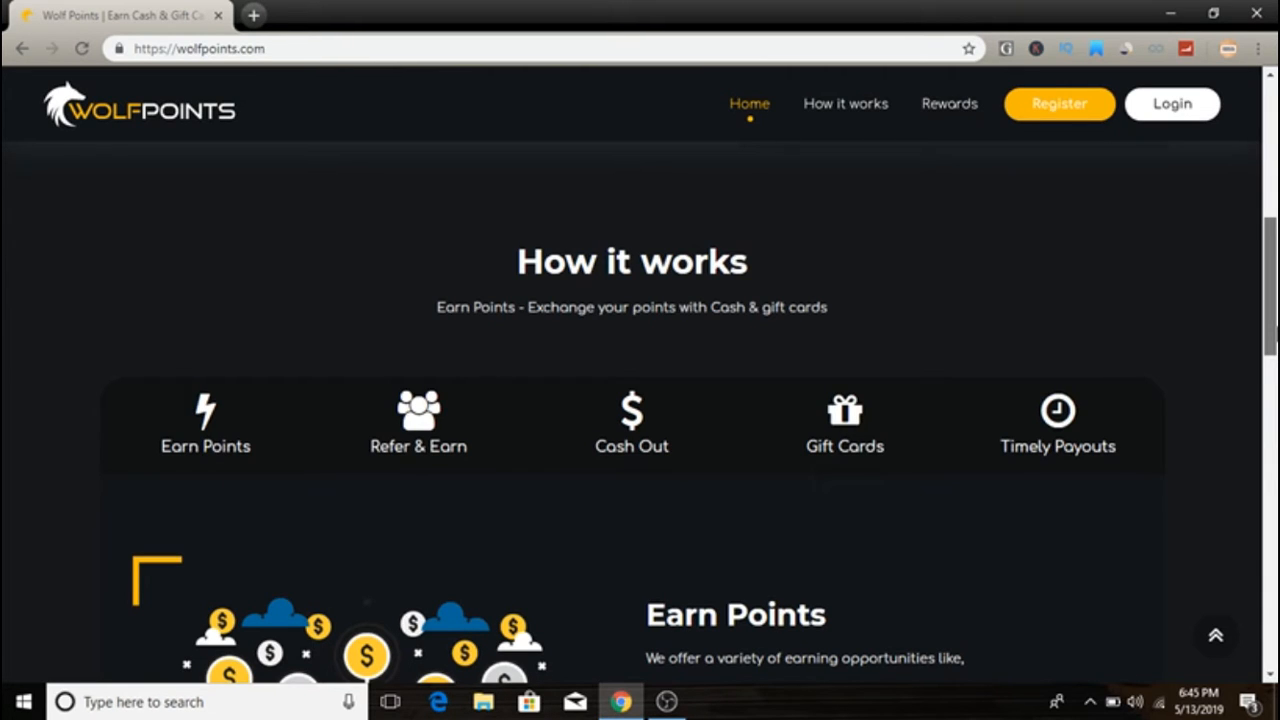
# Show the Earn Points content listing surveys, app downloads, product trials, giveaways and referrals.
pyautogui.click(844, 104)
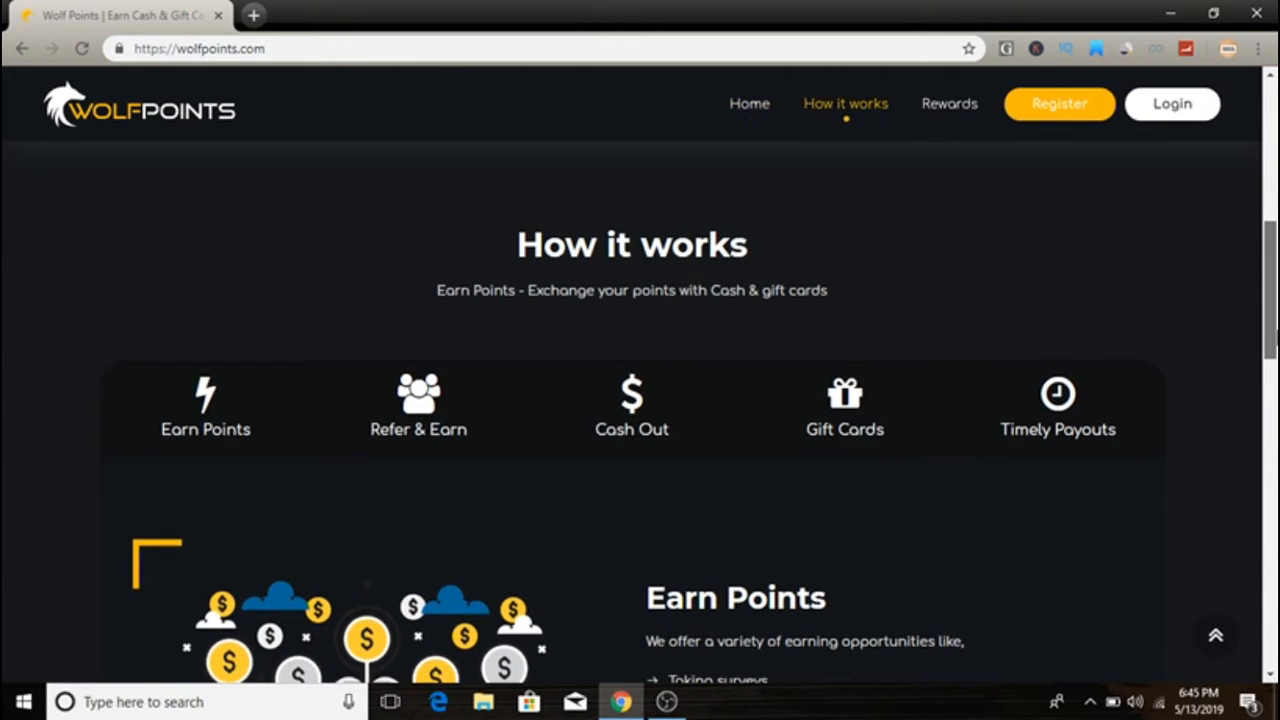
pyautogui.scroll(-3)
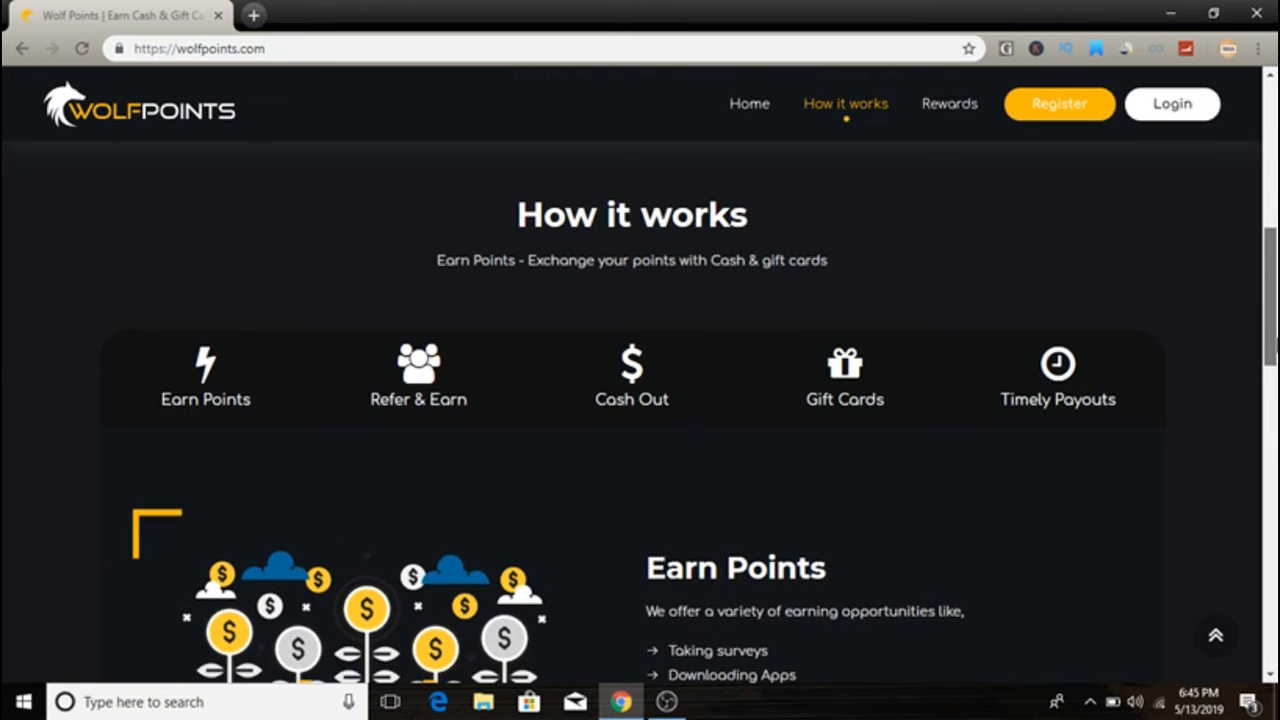
pyautogui.scroll(-3)
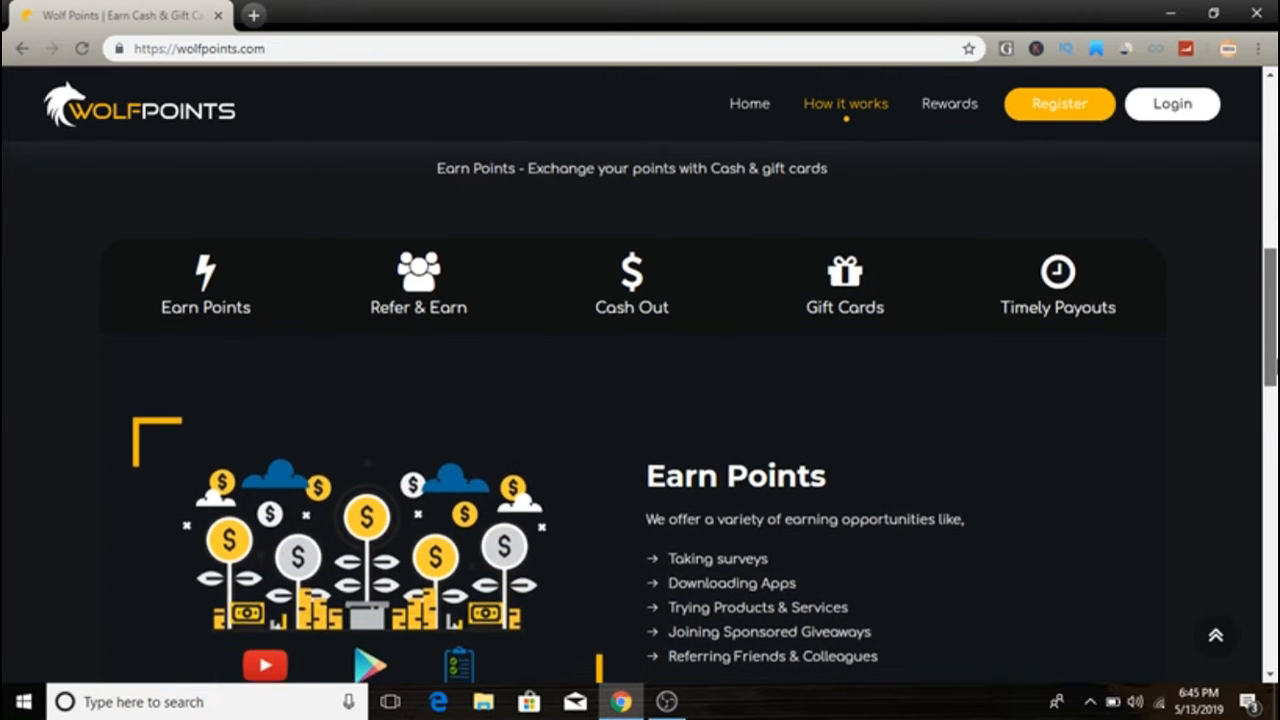
pyautogui.scroll(-3)
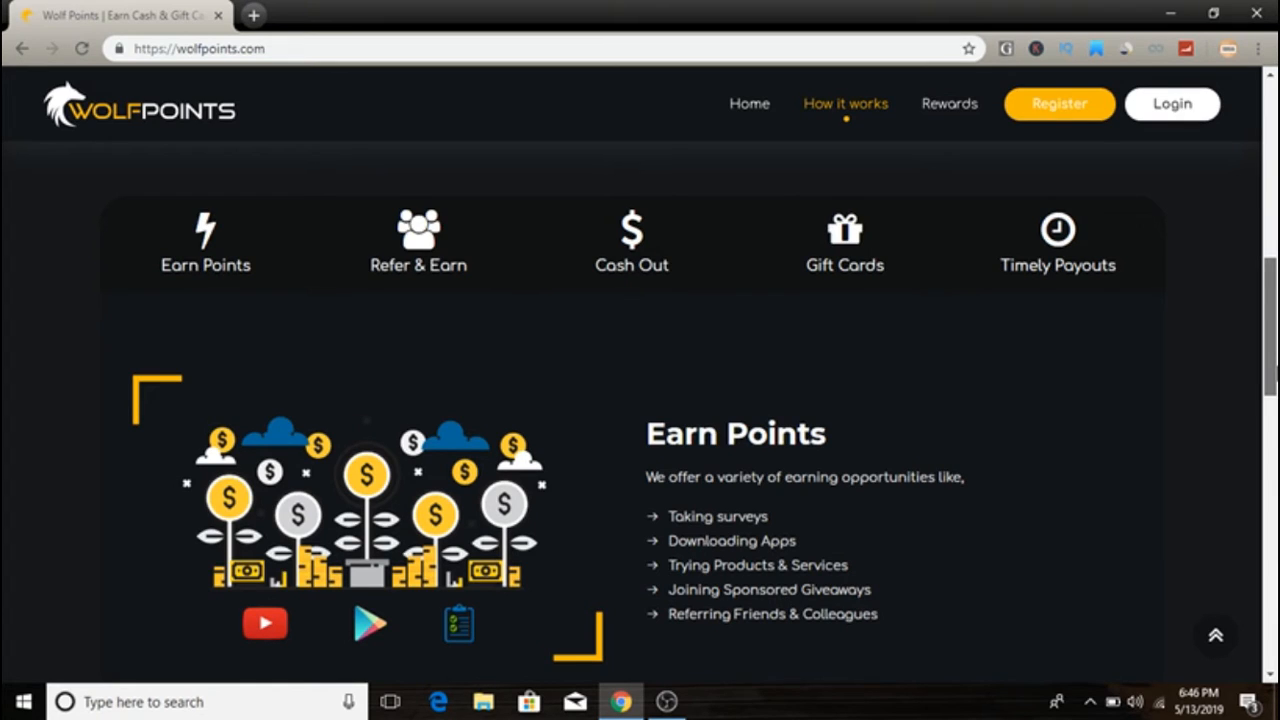
pyautogui.moveTo(940, 524)
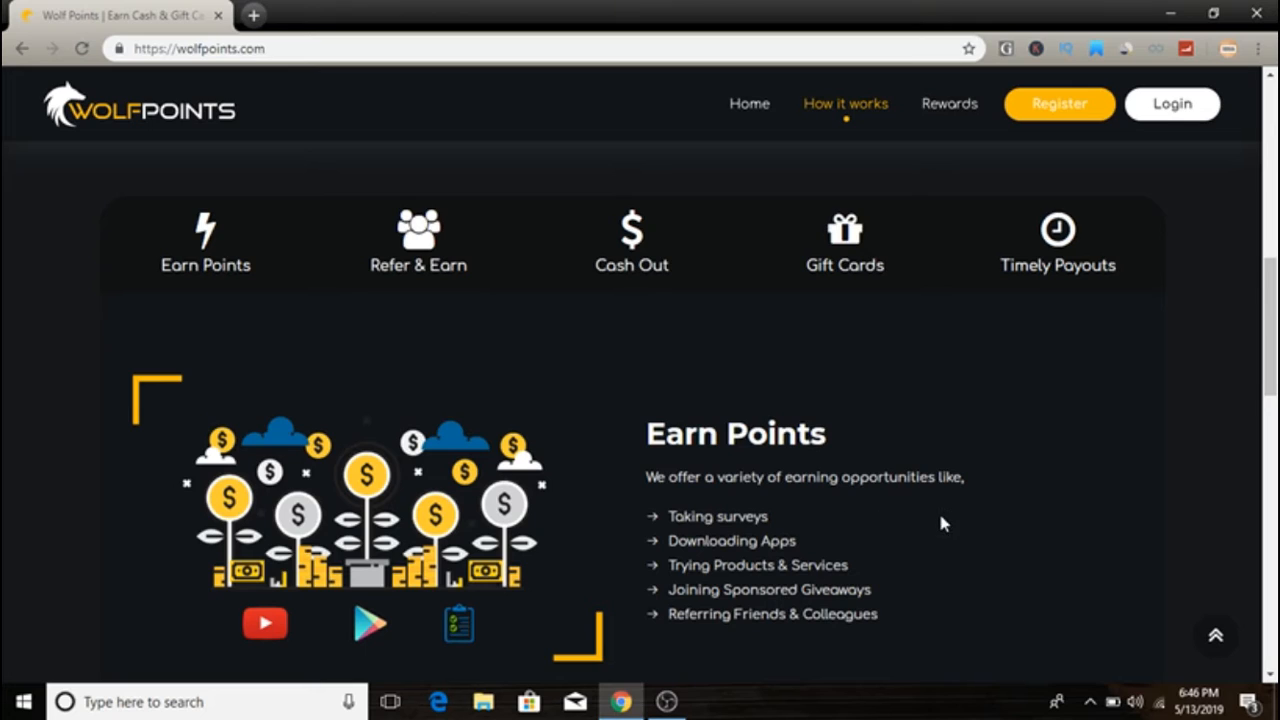
pyautogui.moveTo(816, 524)
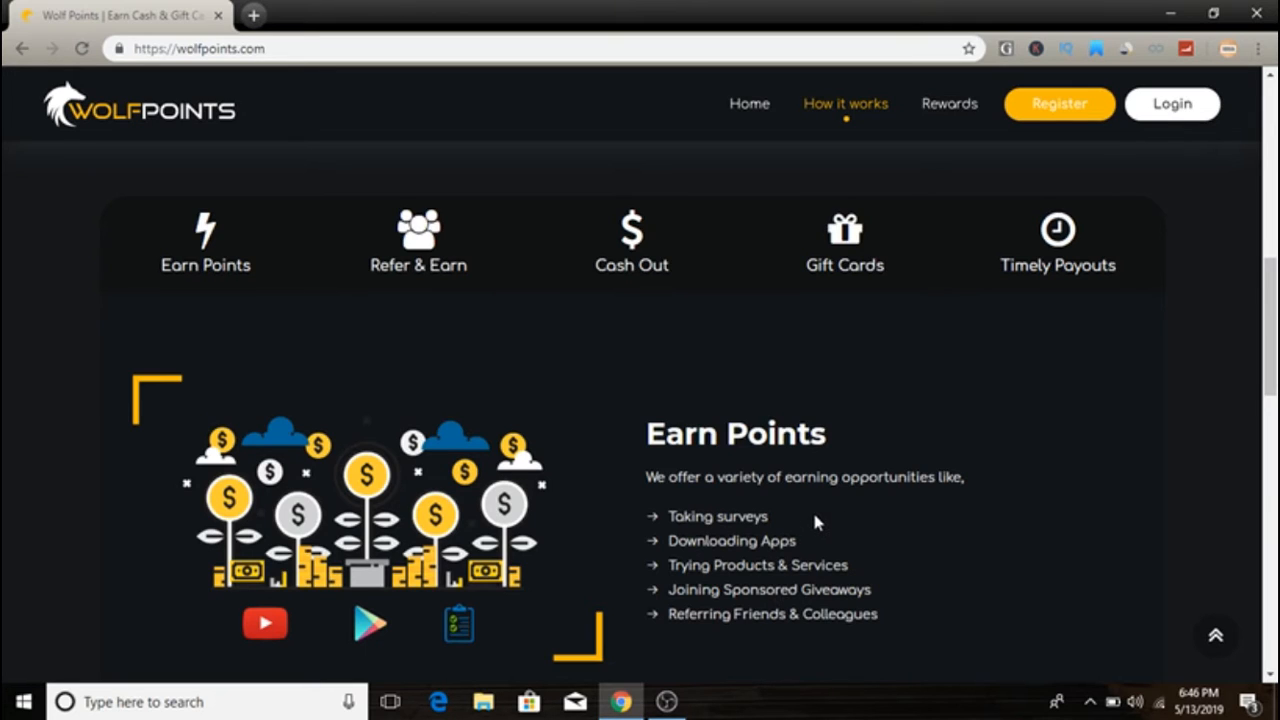
pyautogui.moveTo(824, 532)
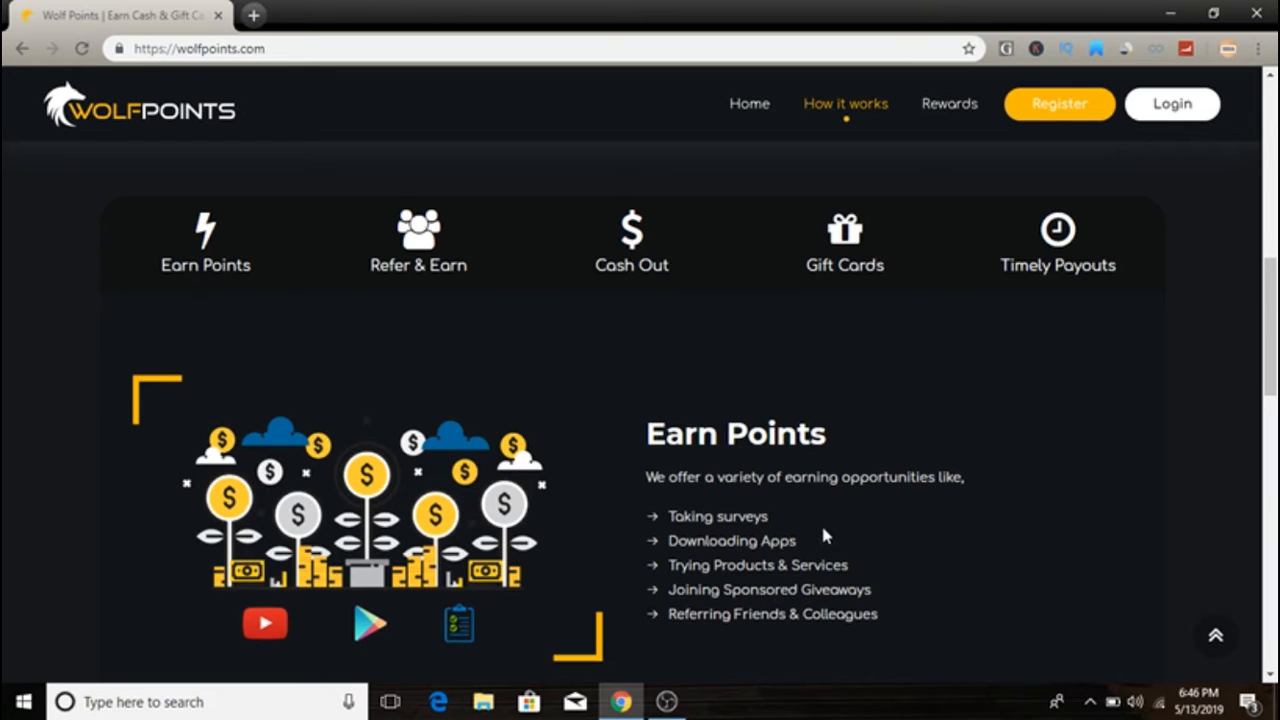
pyautogui.moveTo(1078, 544)
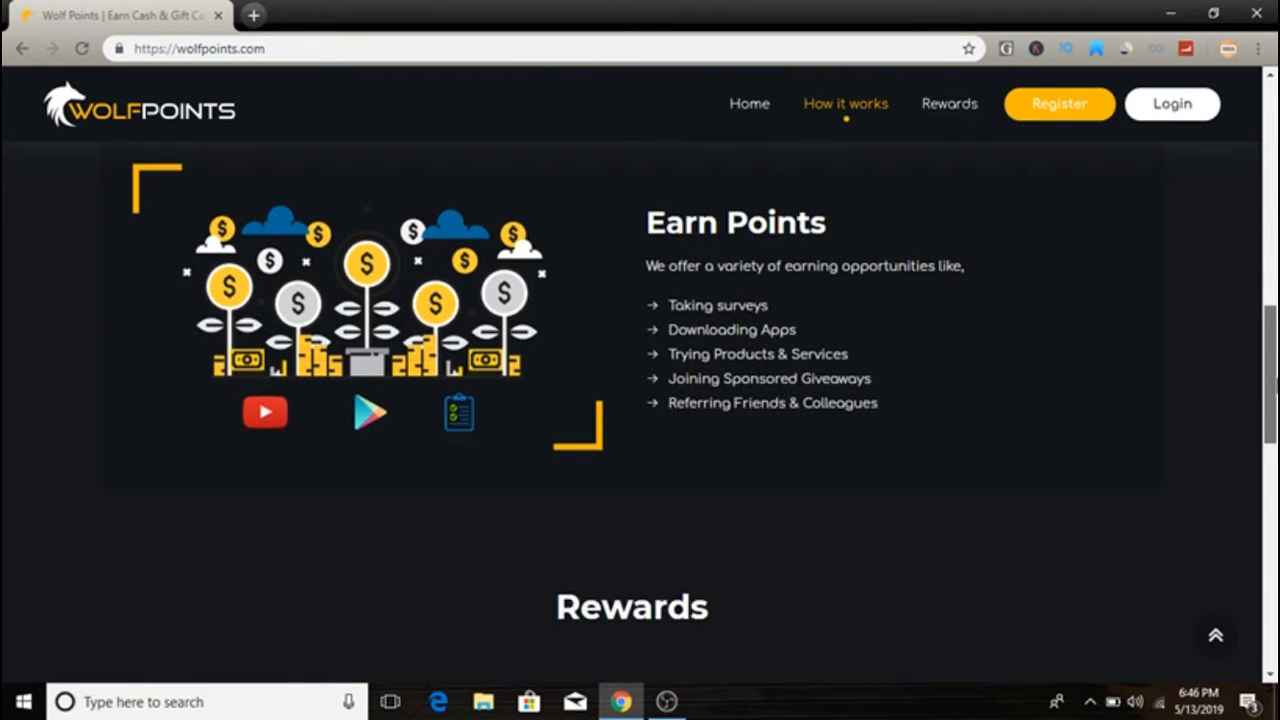
# Scroll through the Rewards section's gift card brands like Hulu, Netflix, Steam and PayPal down to the FAQ.
pyautogui.scroll(-3)
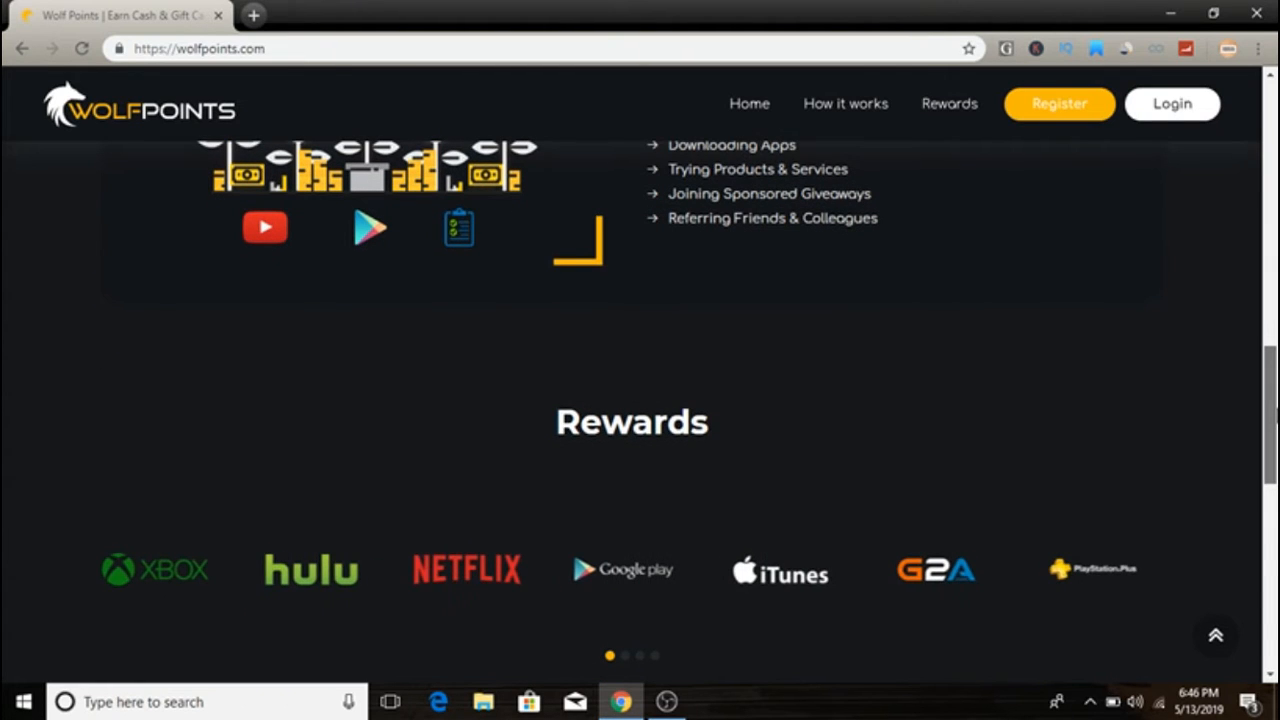
pyautogui.scroll(-3)
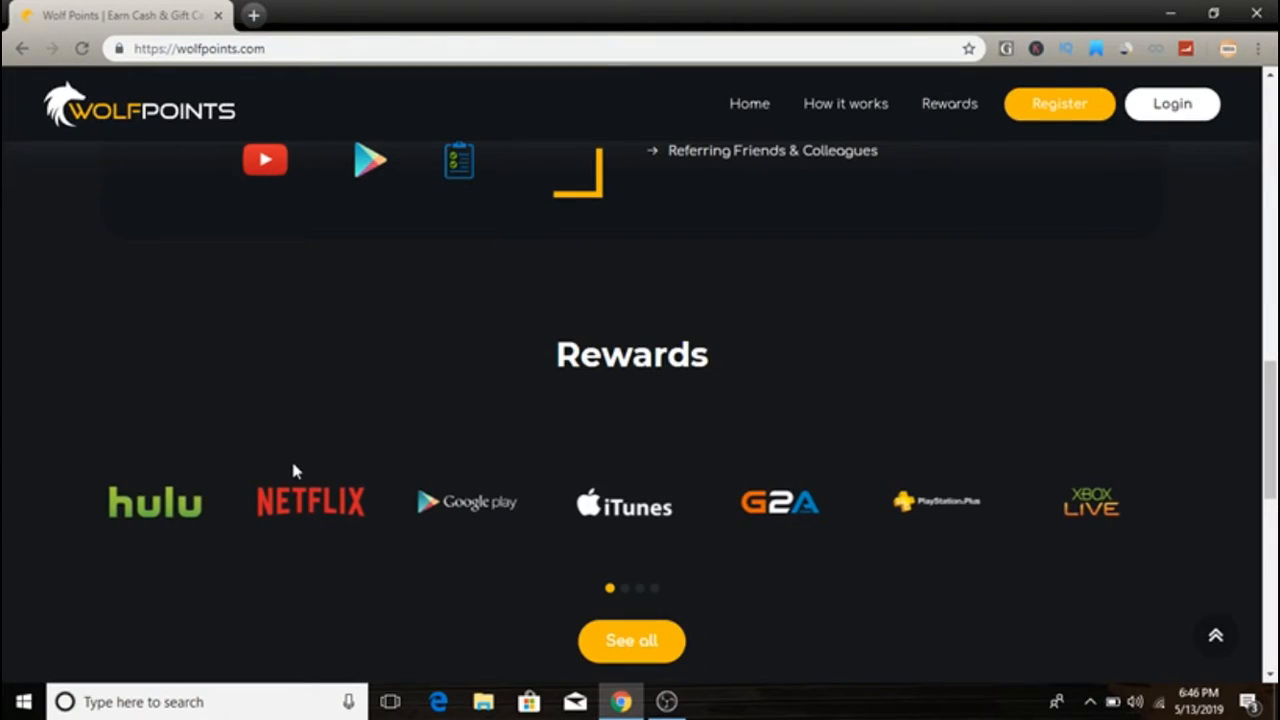
pyautogui.moveTo(758, 530)
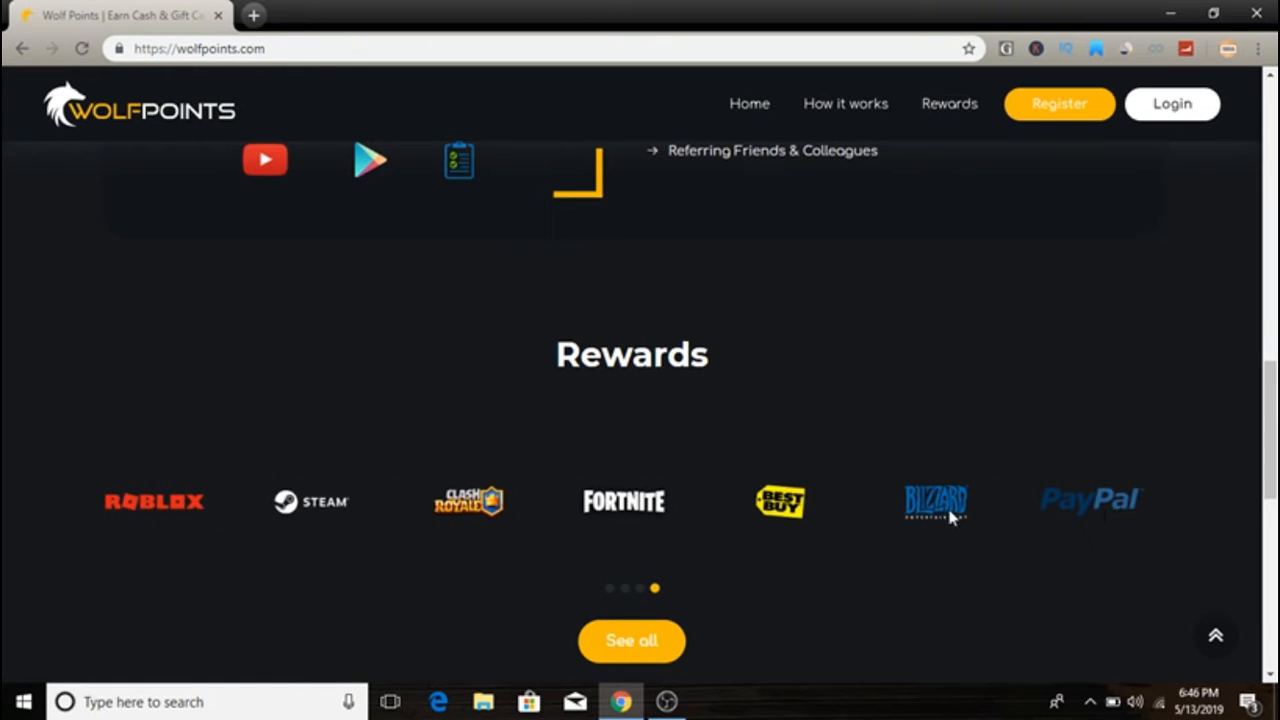
pyautogui.moveTo(744, 510)
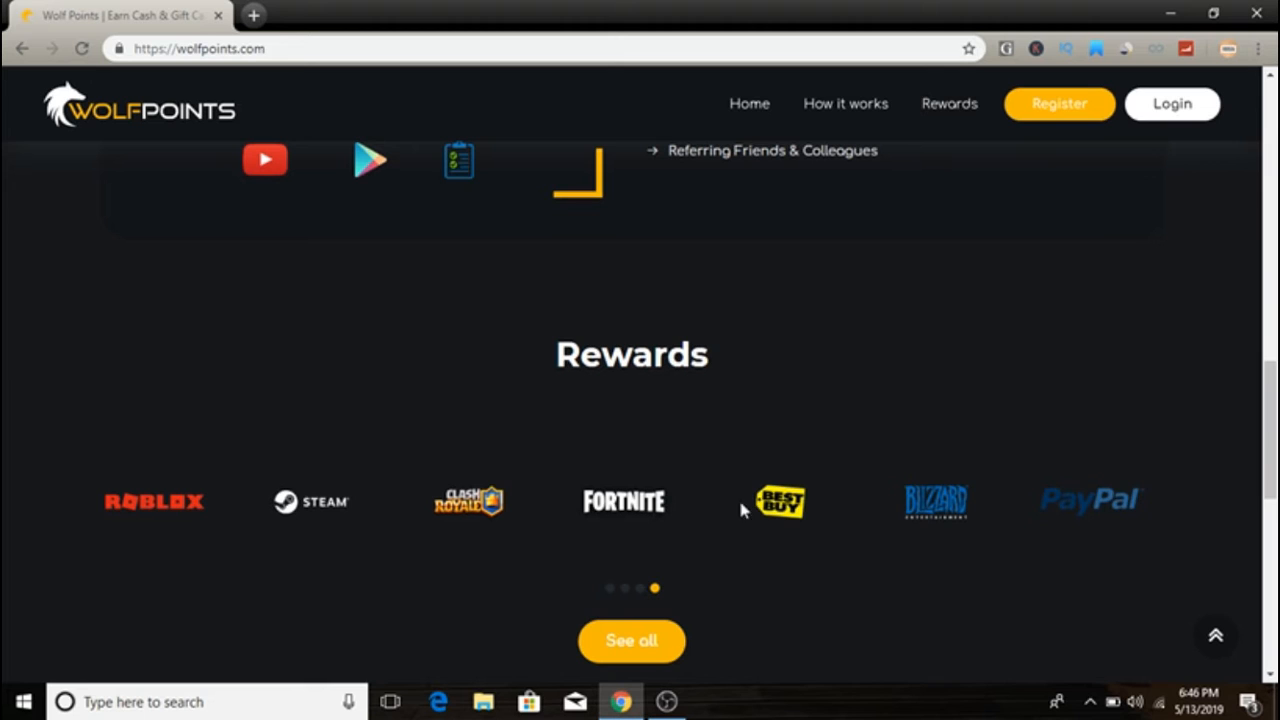
pyautogui.scroll(-3)
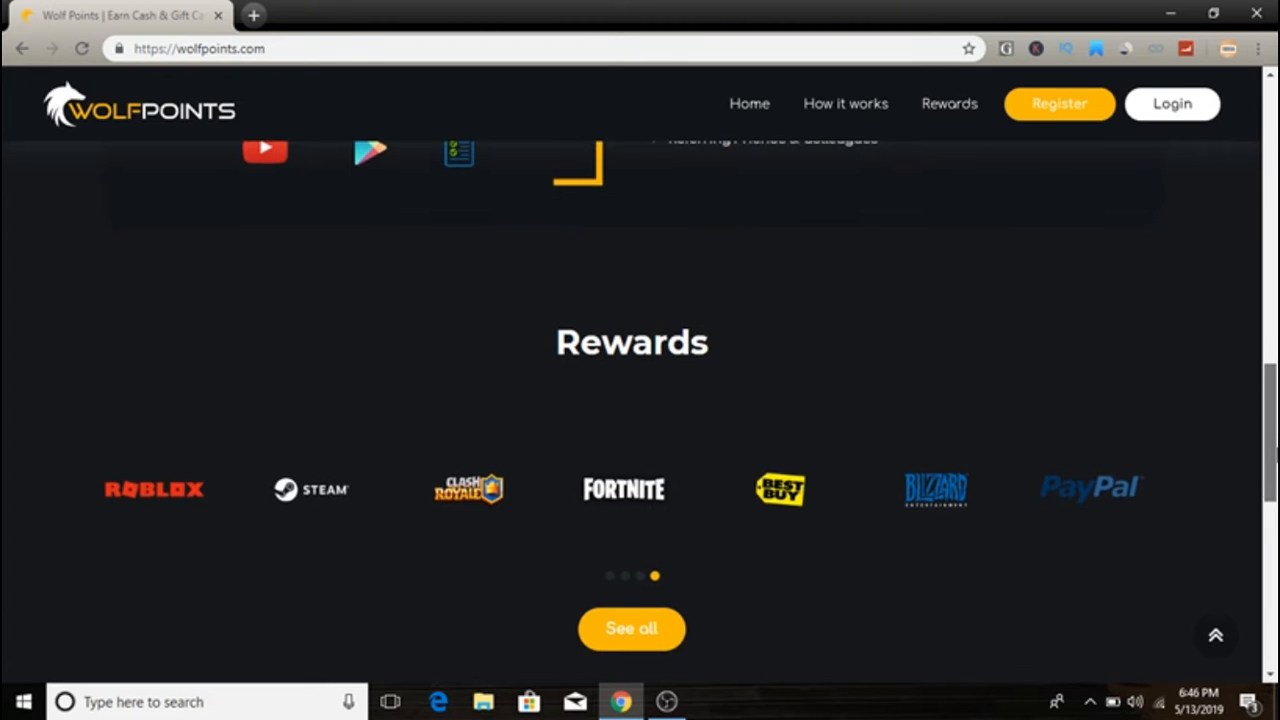
pyautogui.scroll(-3)
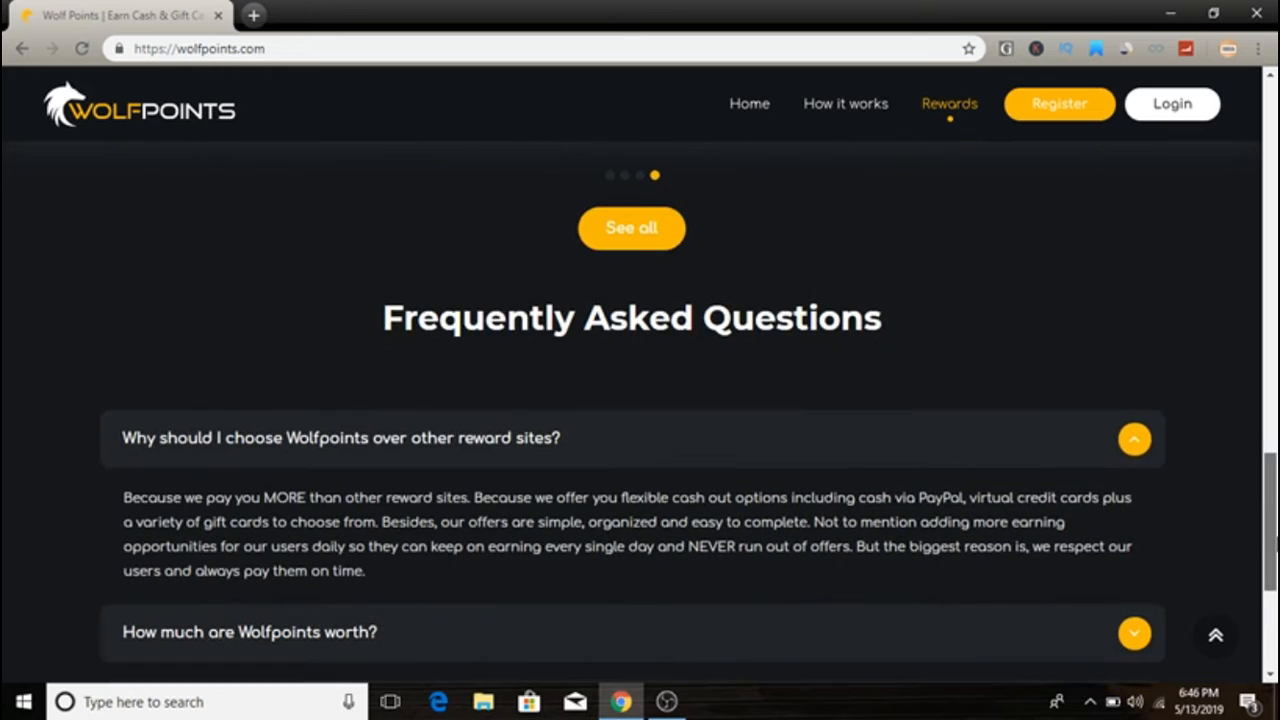
# Read the FAQ on choosing Wolfpoints, then expand 'How much are Wolfpoints worth?' (1 point = $0.01).
pyautogui.scroll(-3)
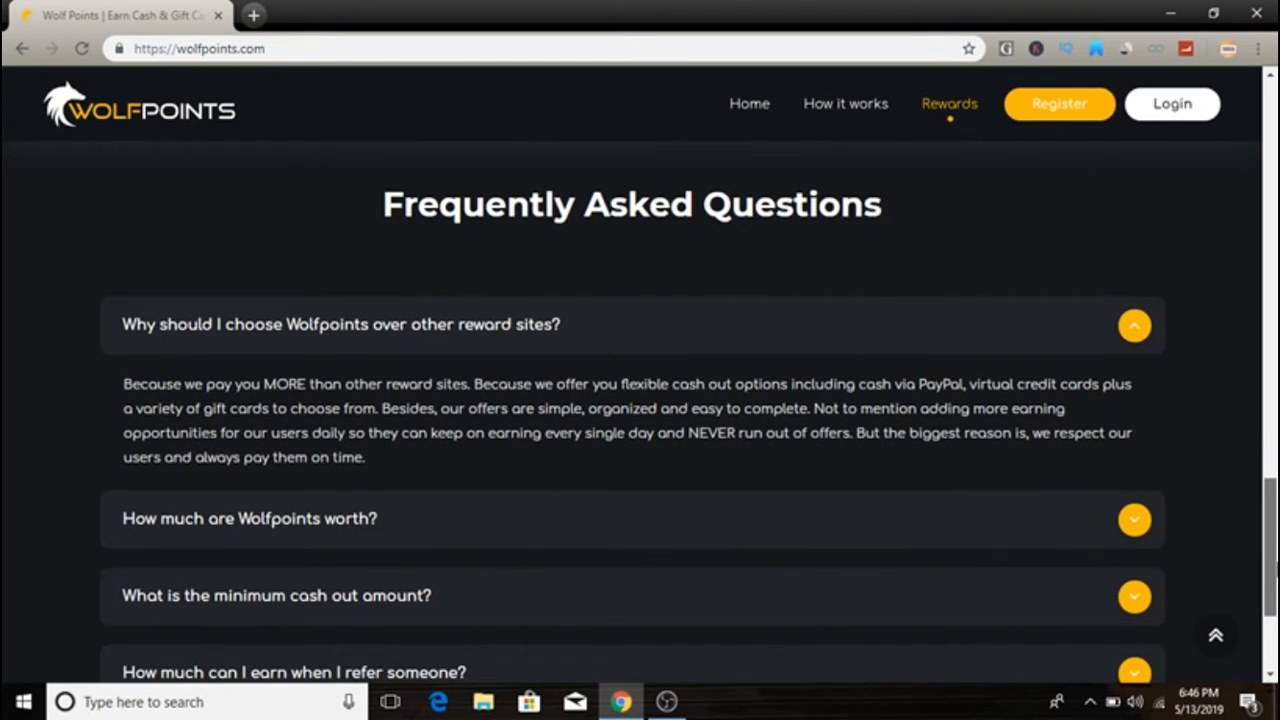
pyautogui.scroll(-3)
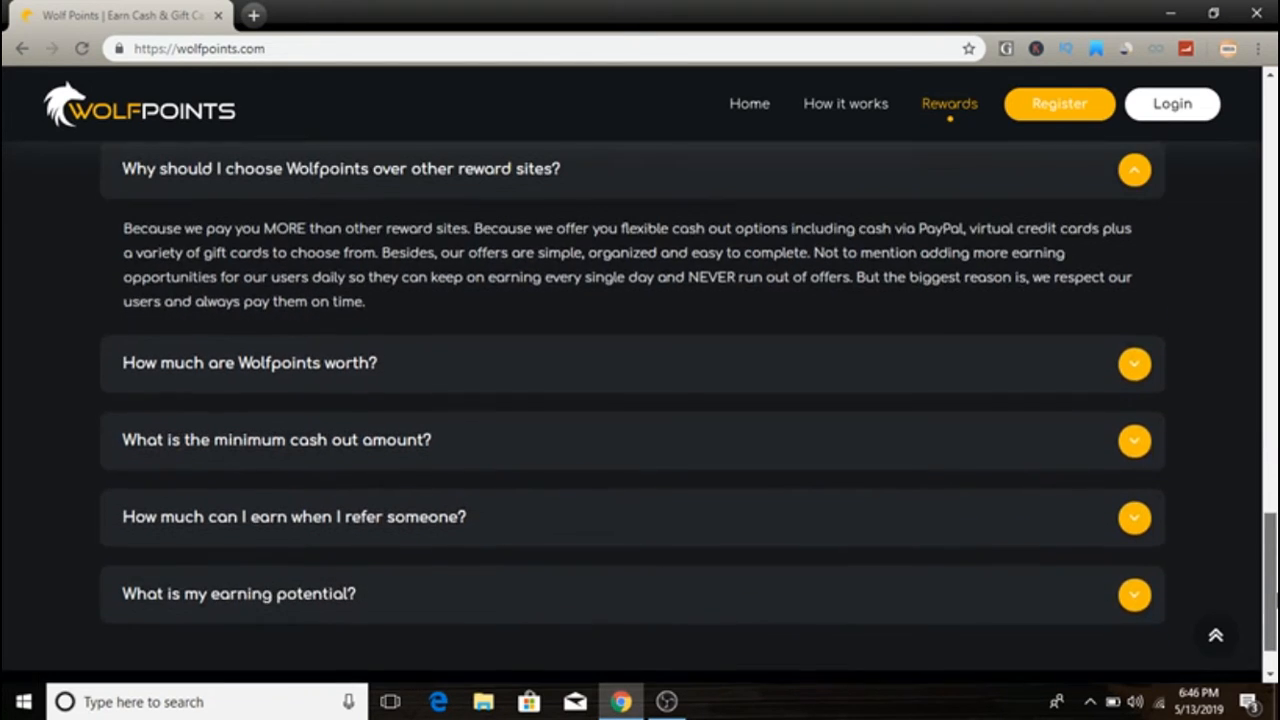
pyautogui.scroll(3)
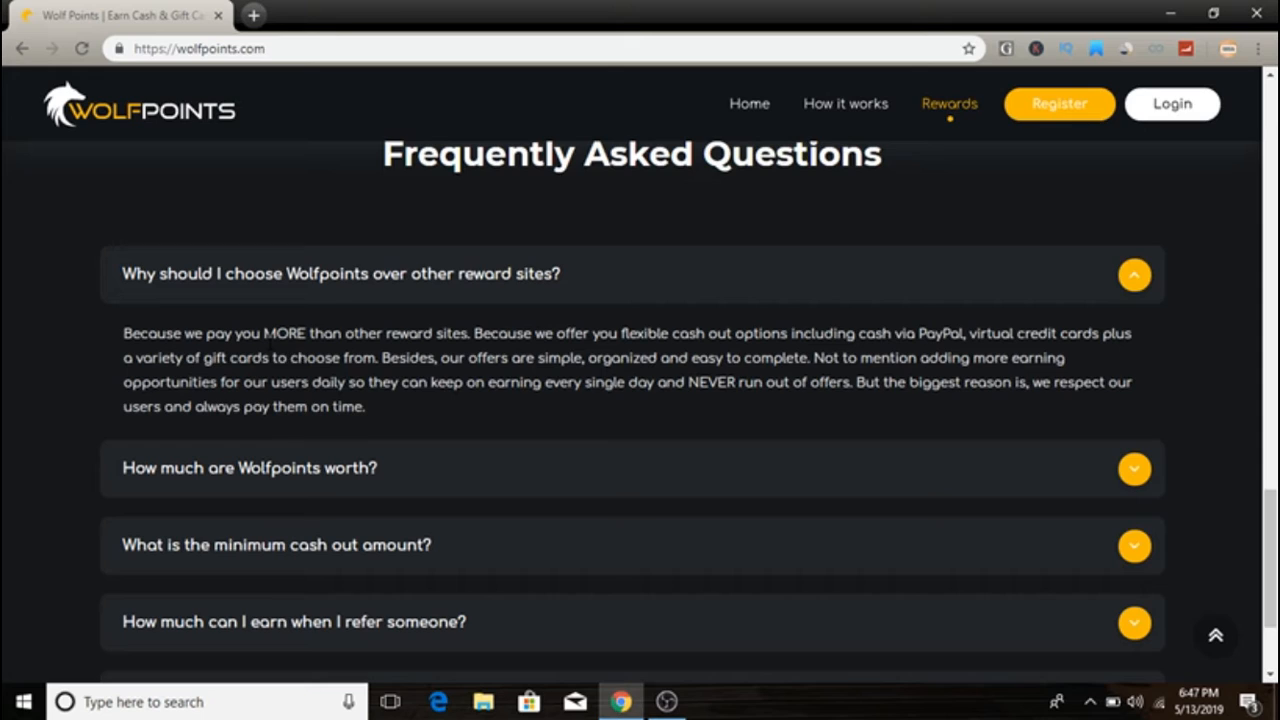
pyautogui.moveTo(518, 350)
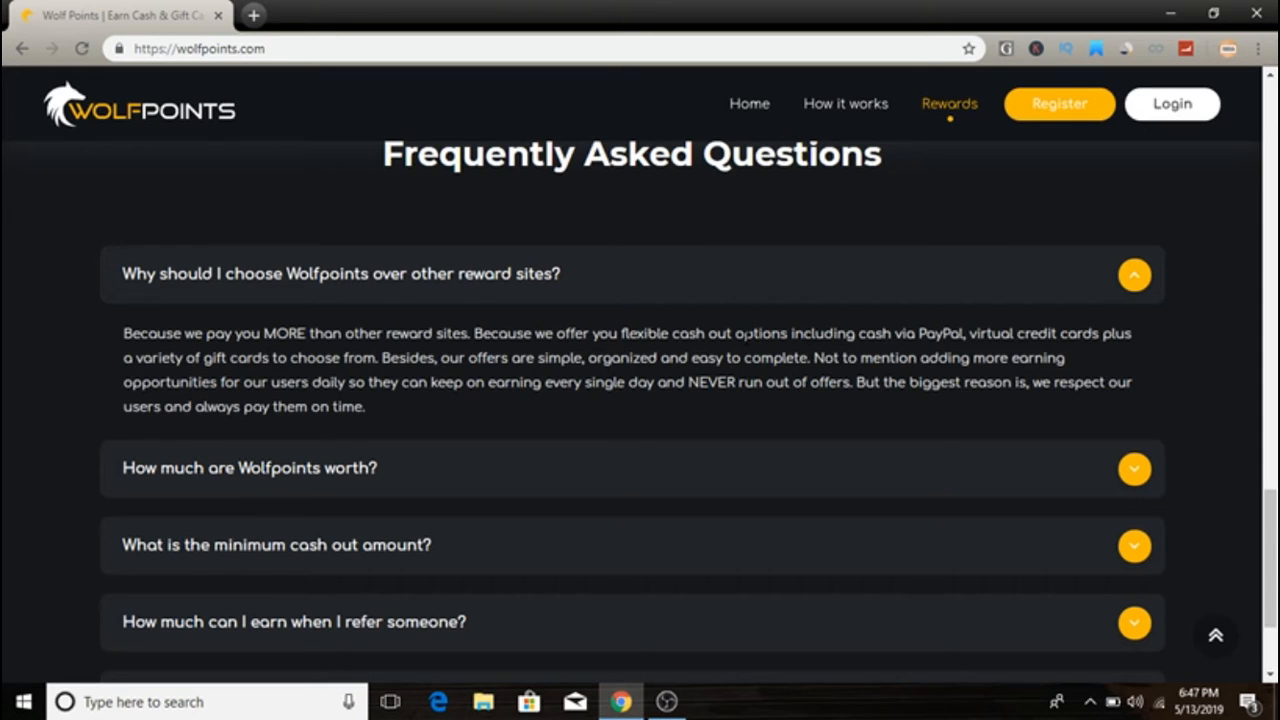
pyautogui.moveTo(940, 352)
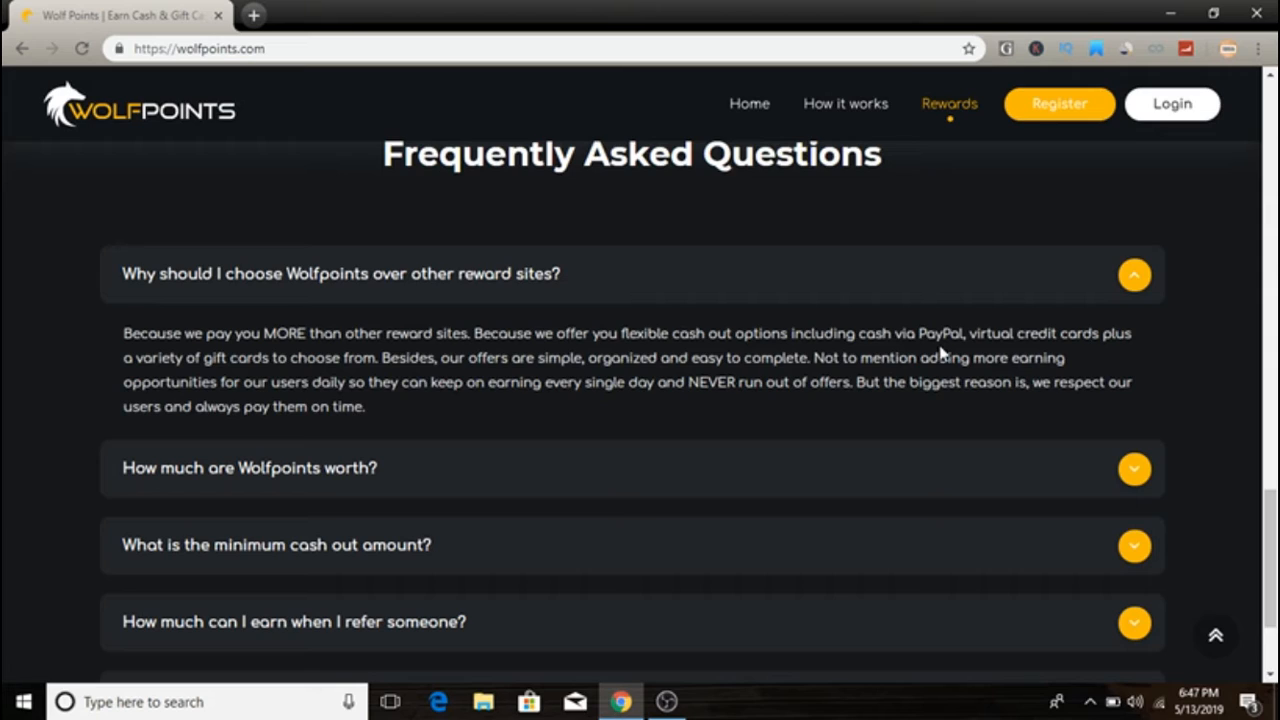
pyautogui.moveTo(1070, 356)
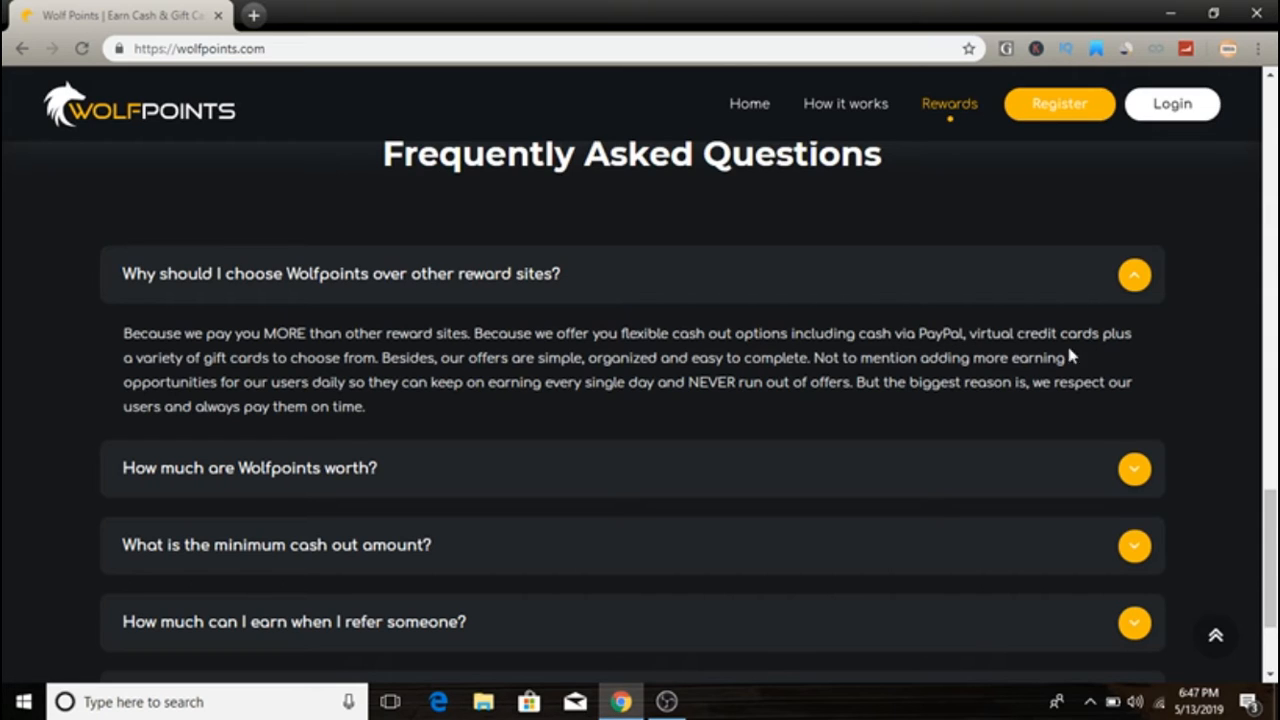
pyautogui.moveTo(350, 378)
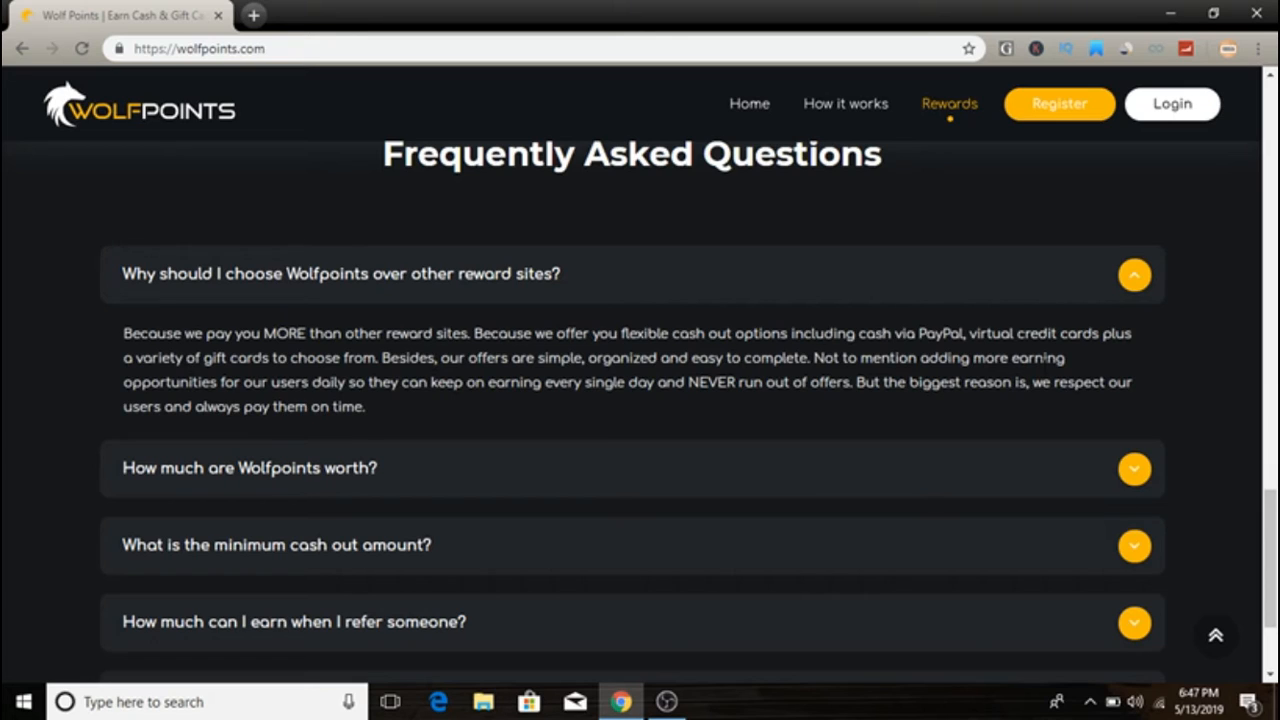
pyautogui.moveTo(356, 404)
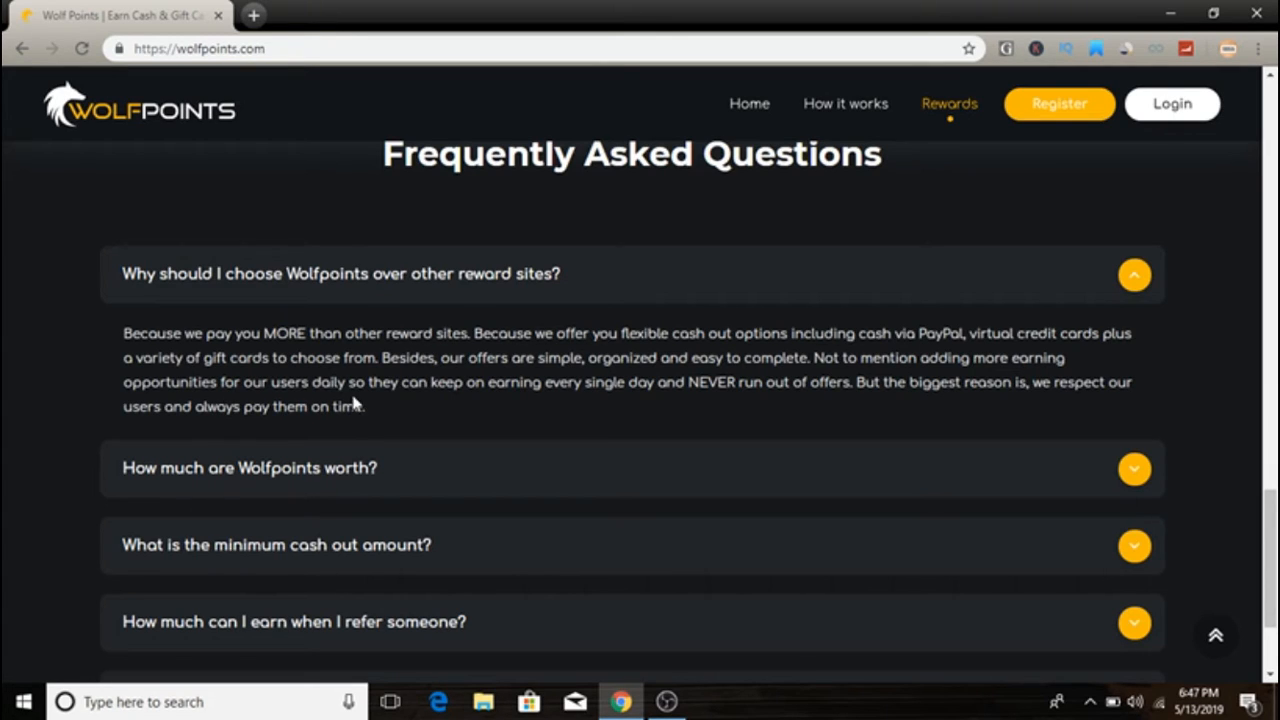
pyautogui.moveTo(652, 400)
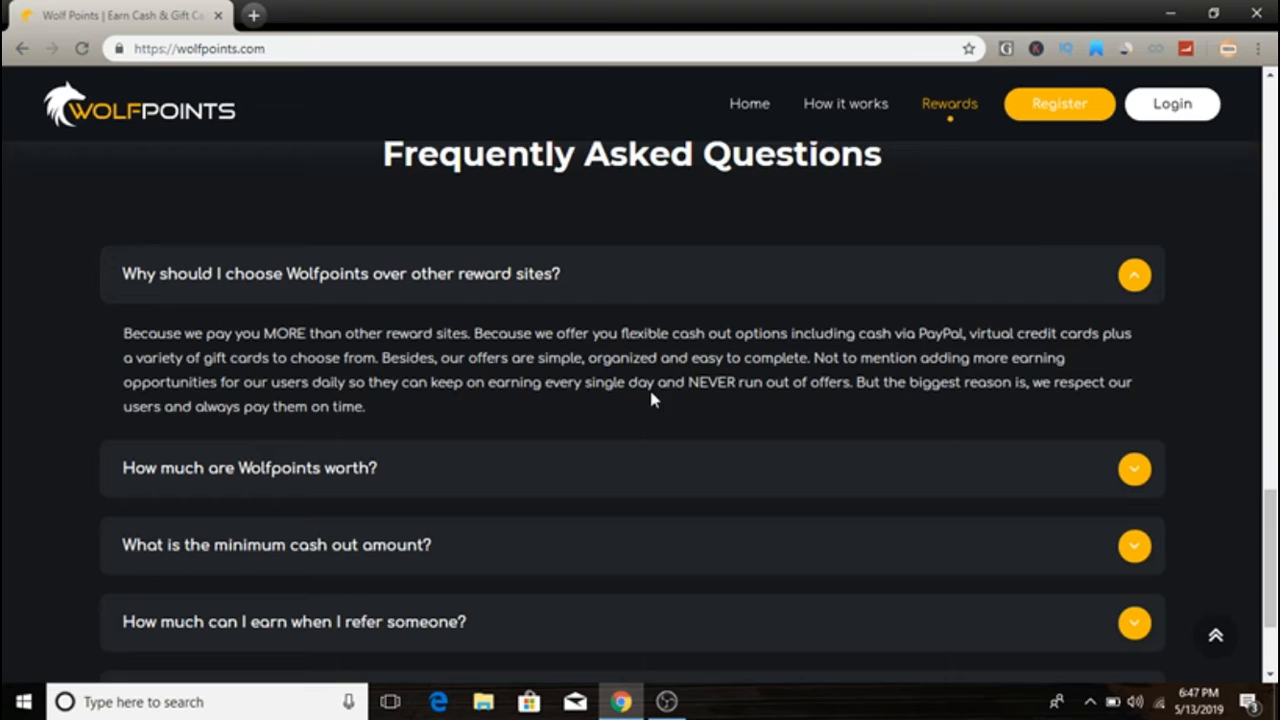
pyautogui.moveTo(688, 406)
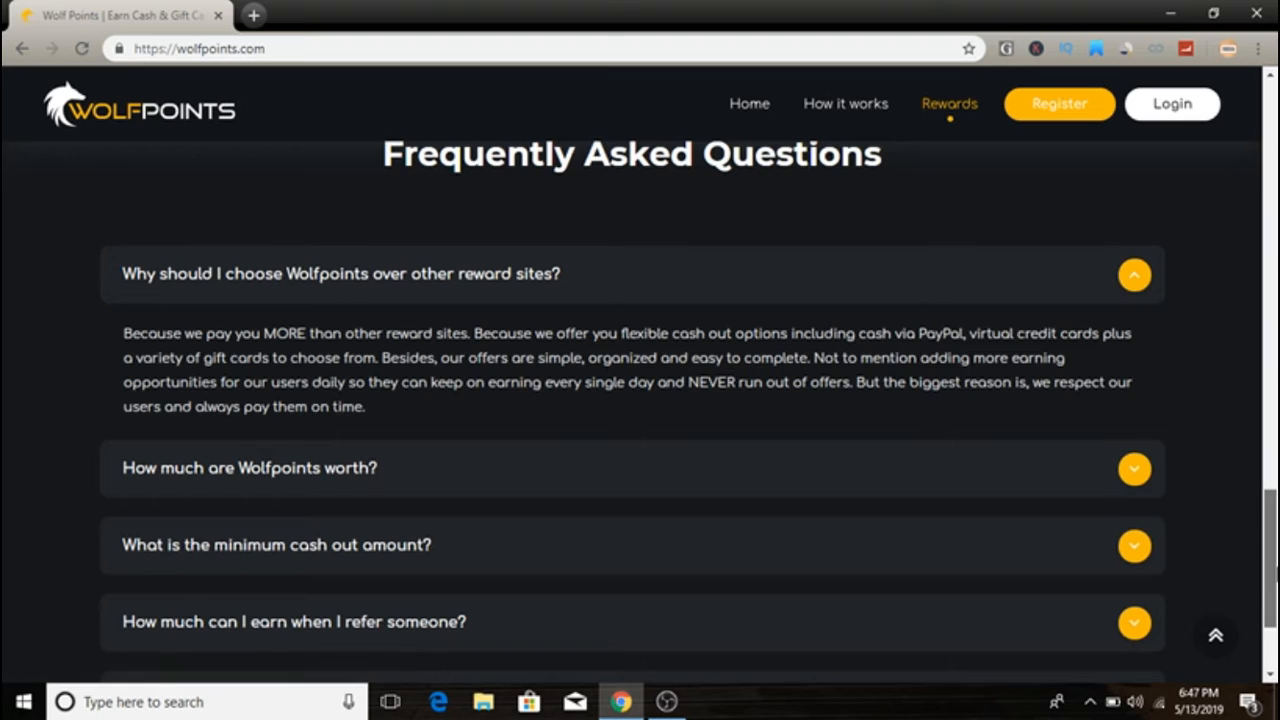
pyautogui.scroll(-3)
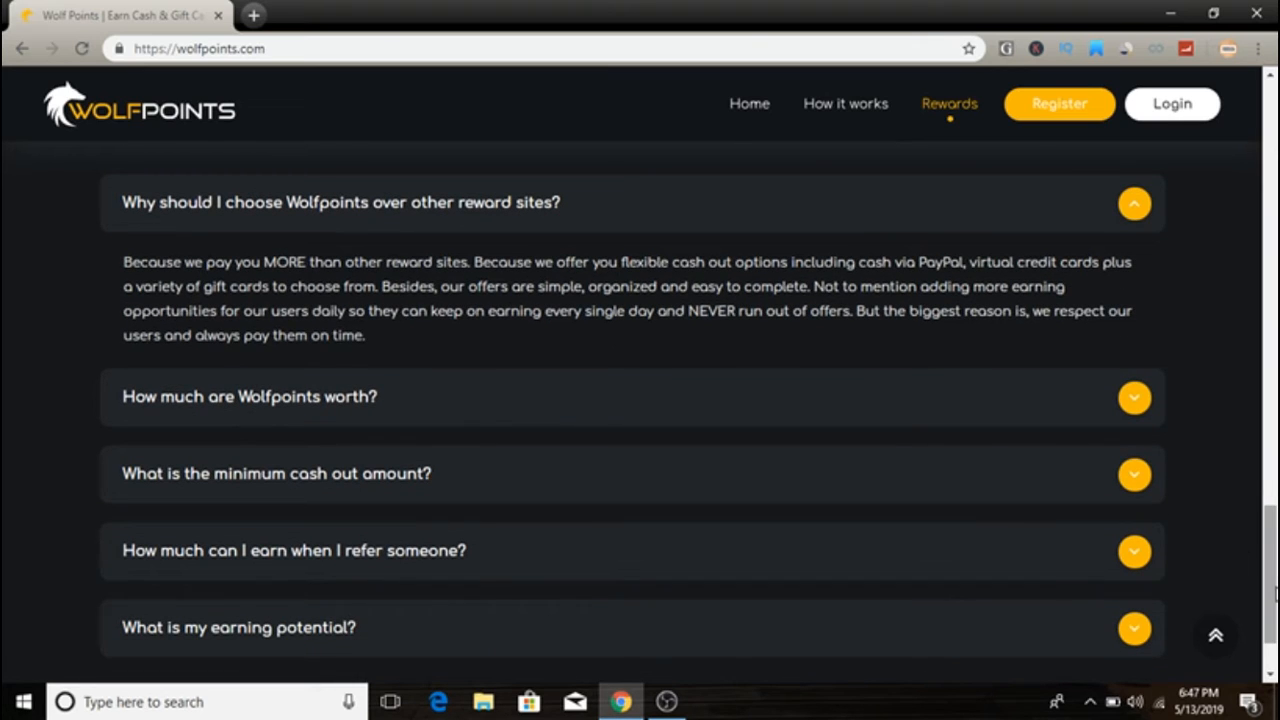
pyautogui.moveTo(320, 410)
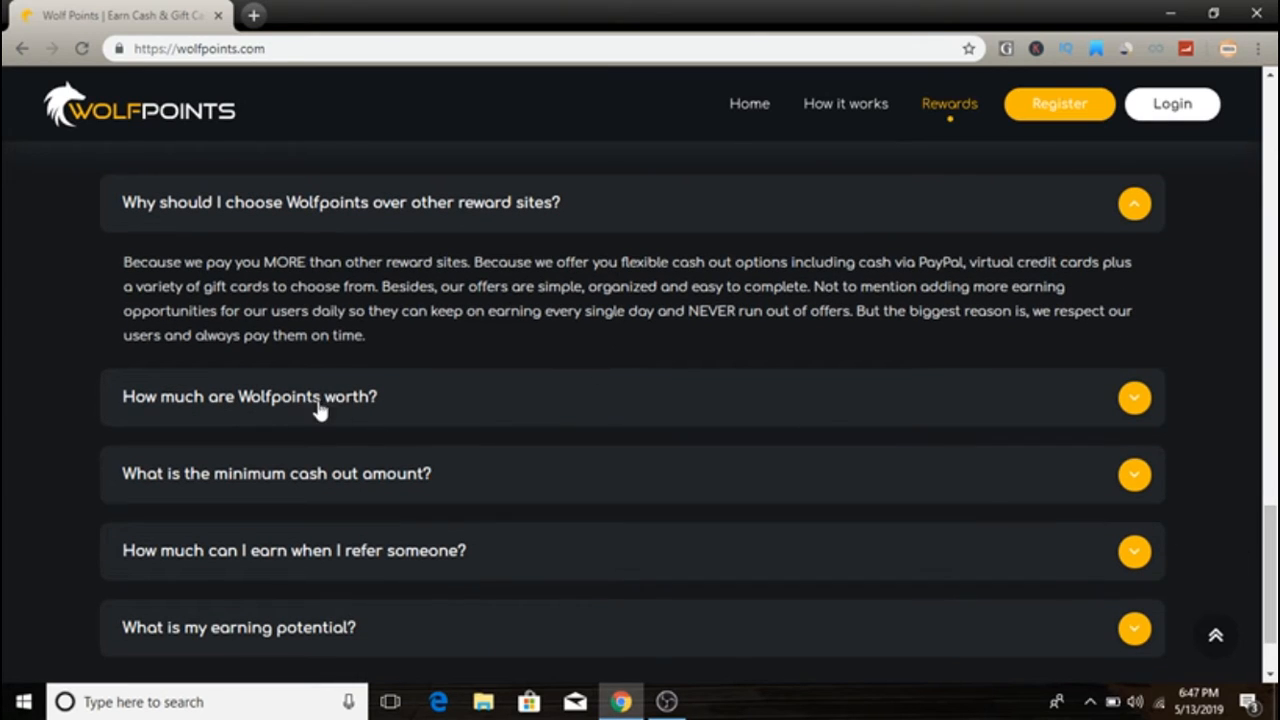
pyautogui.click(250, 396)
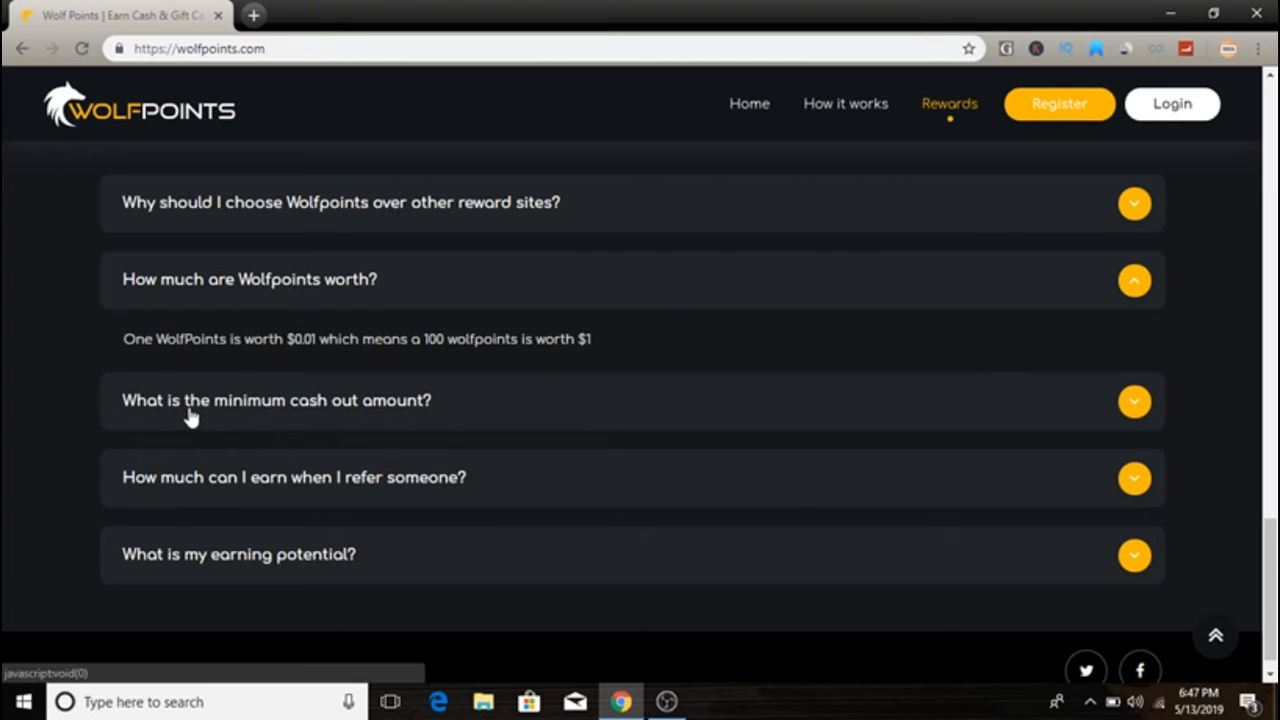
# Expand the FAQ answer 'What is the minimum cash out amount?' showing 100 points ($1) via PayPal.
pyautogui.click(276, 400)
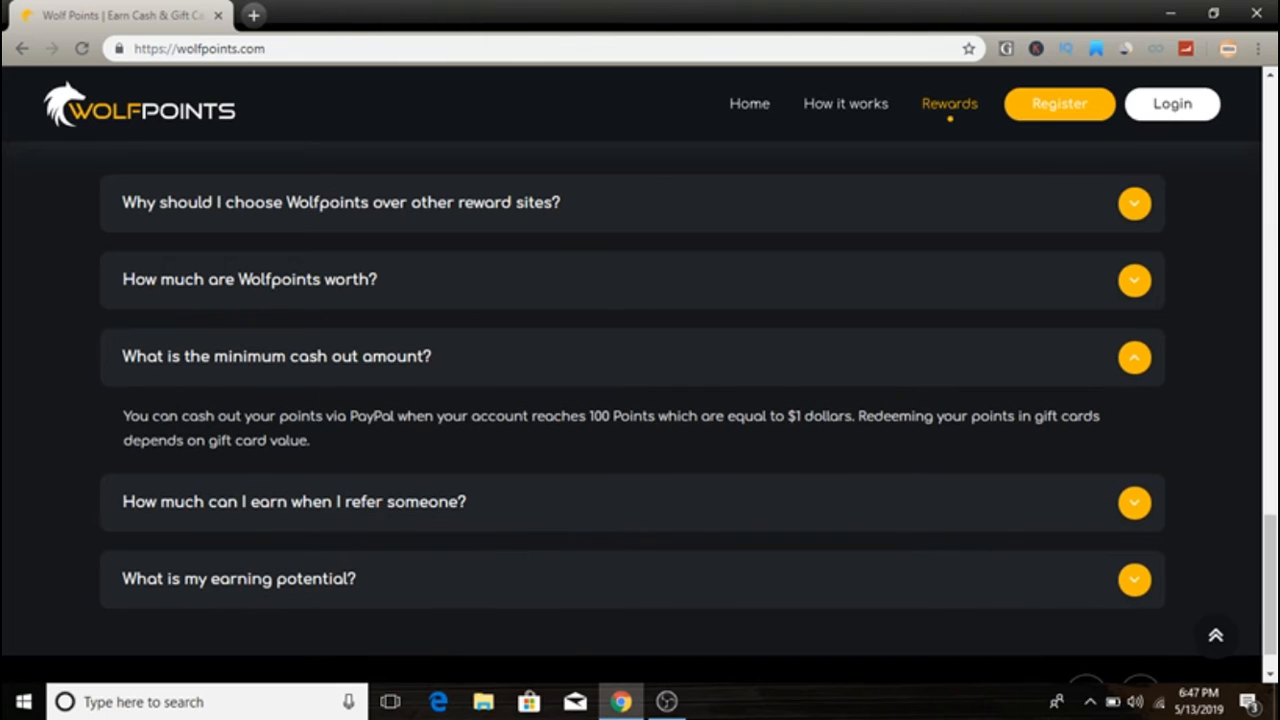
pyautogui.moveTo(390, 444)
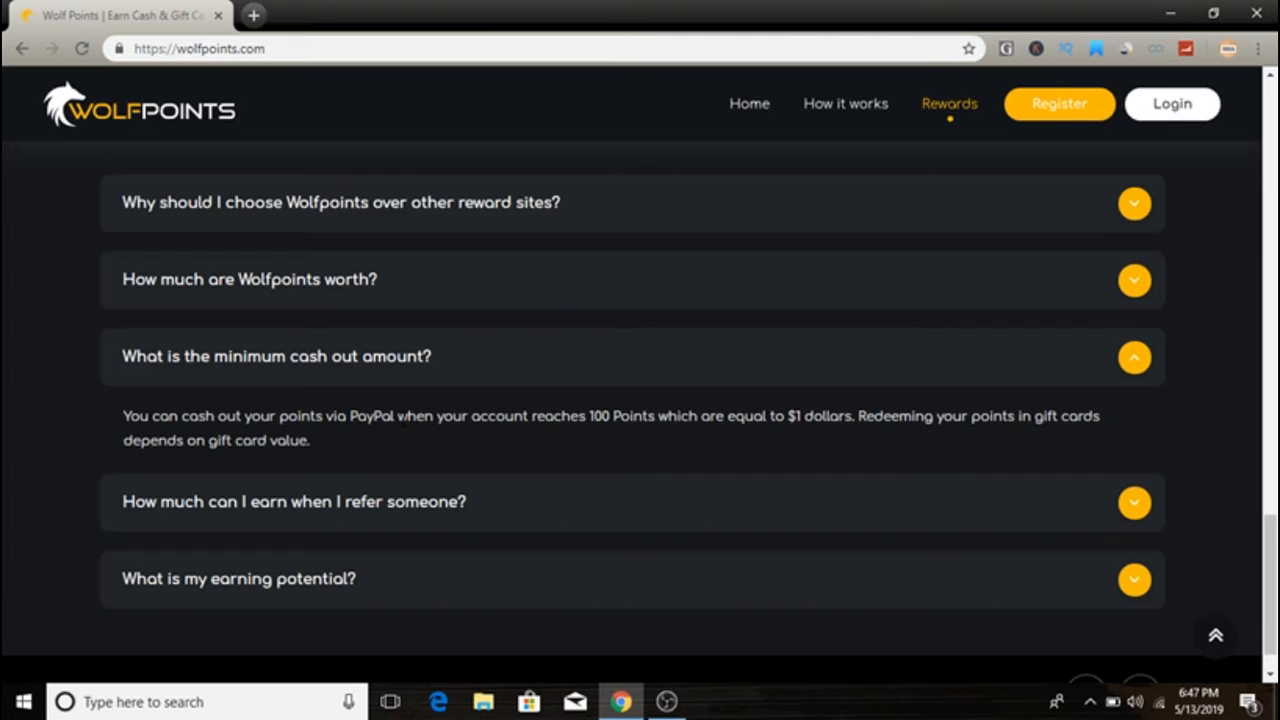
pyautogui.moveTo(698, 438)
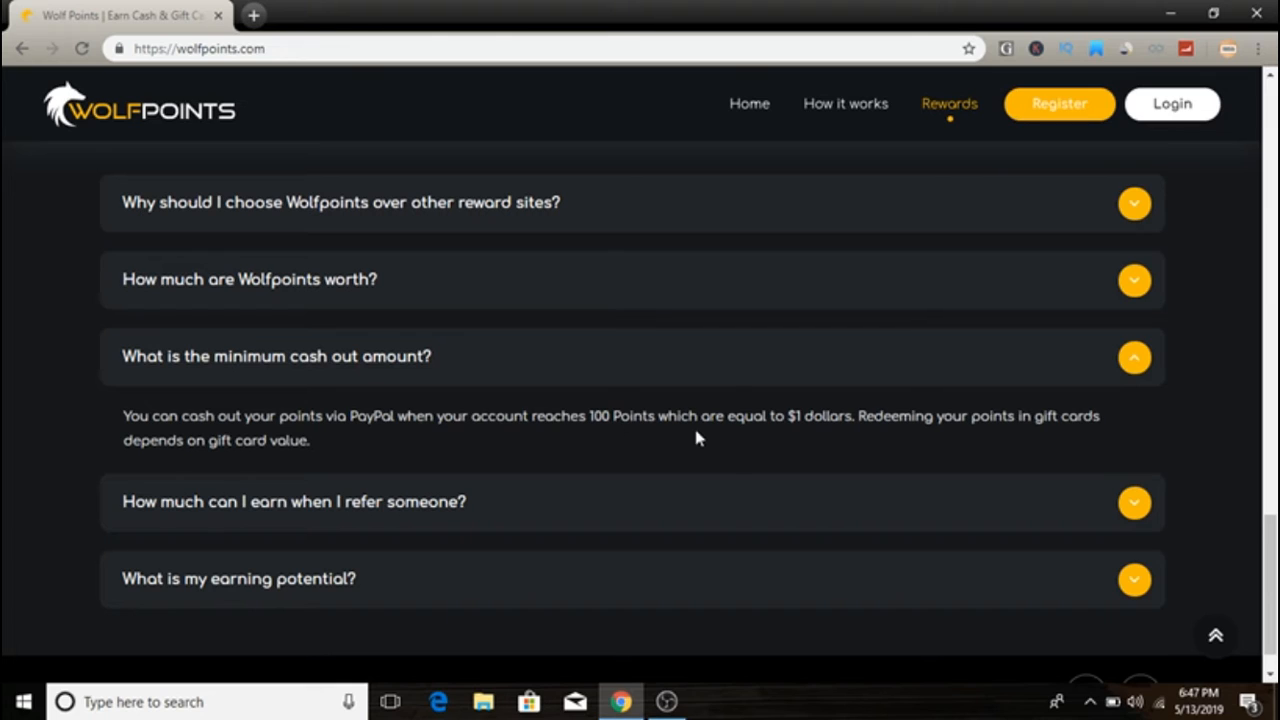
pyautogui.moveTo(1078, 432)
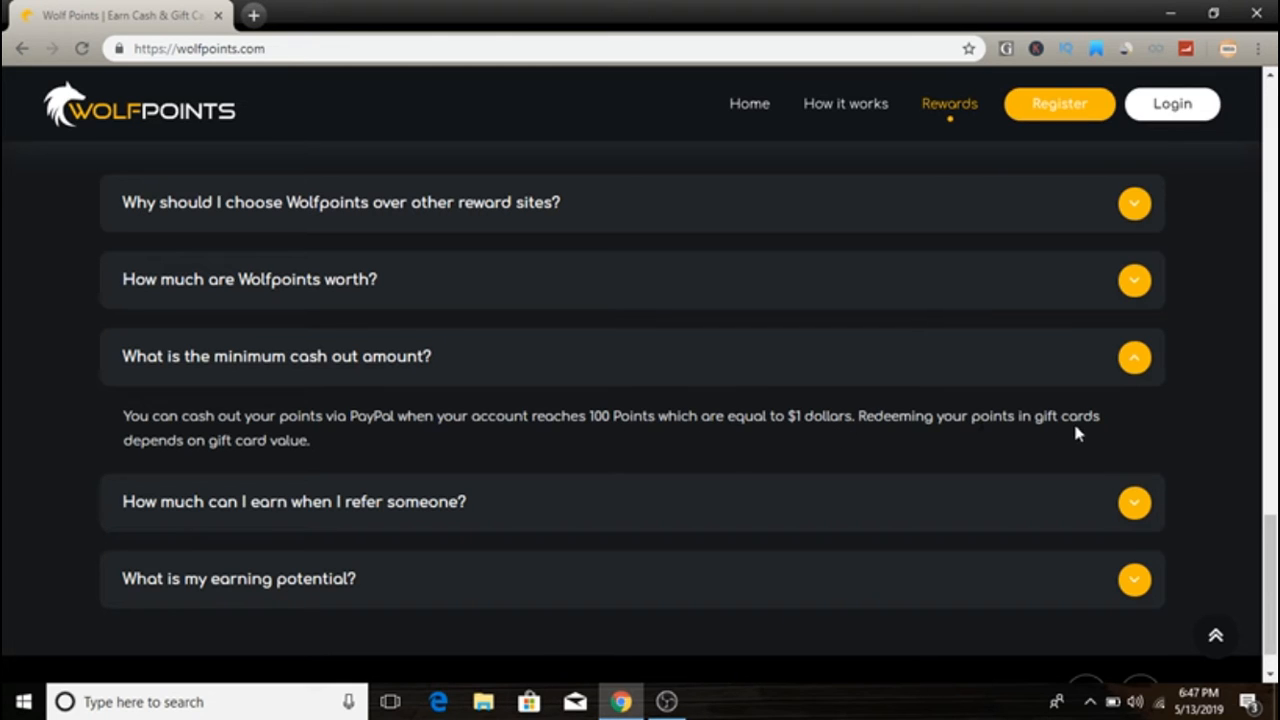
pyautogui.moveTo(850, 464)
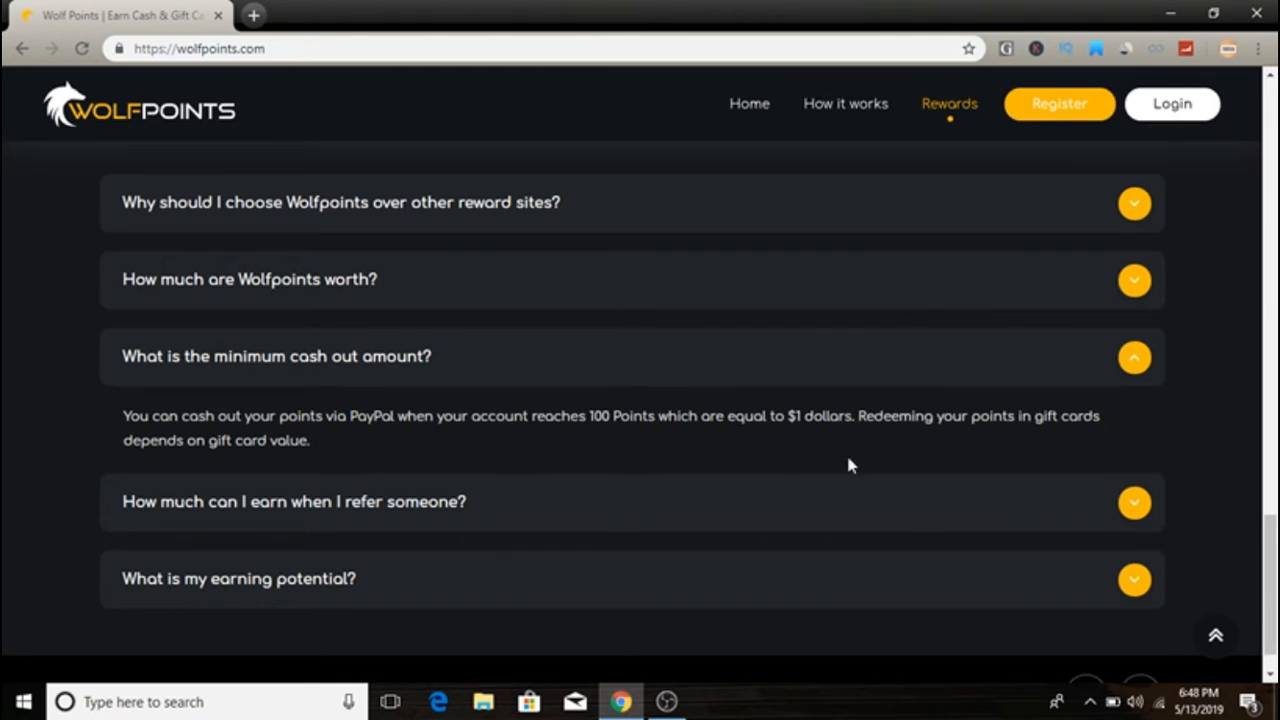
pyautogui.moveTo(844, 468)
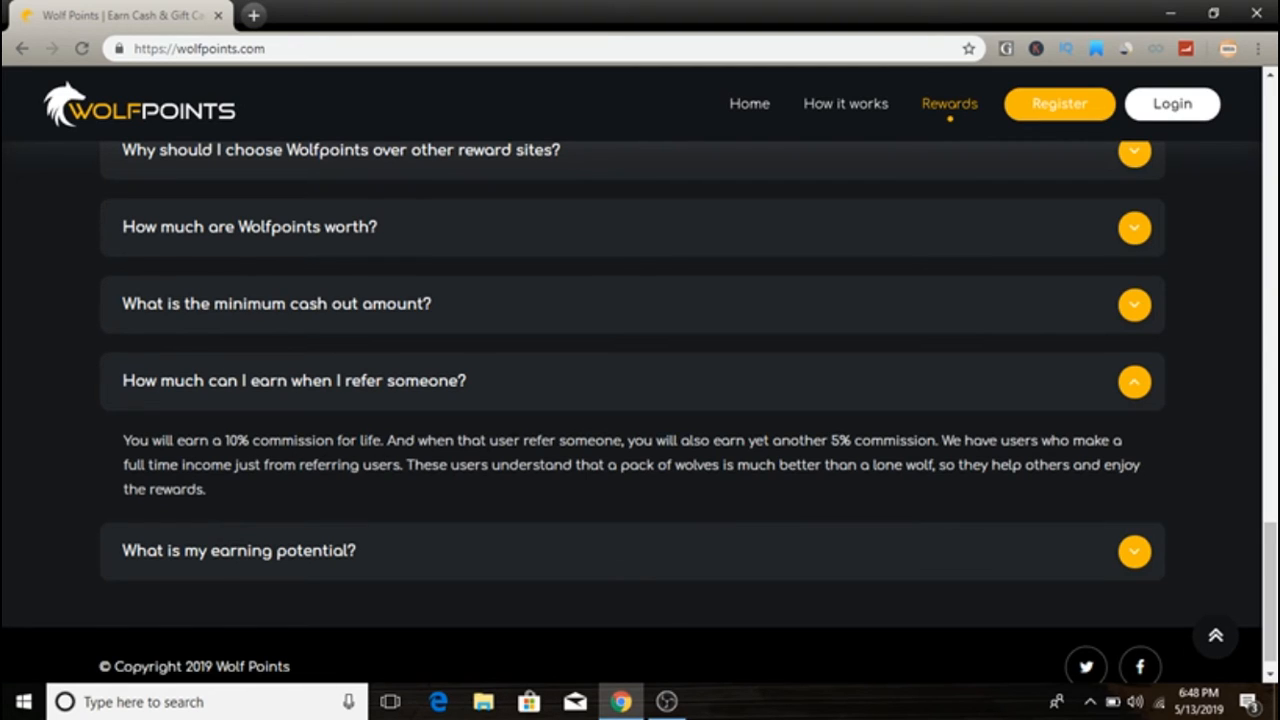
pyautogui.moveTo(728, 456)
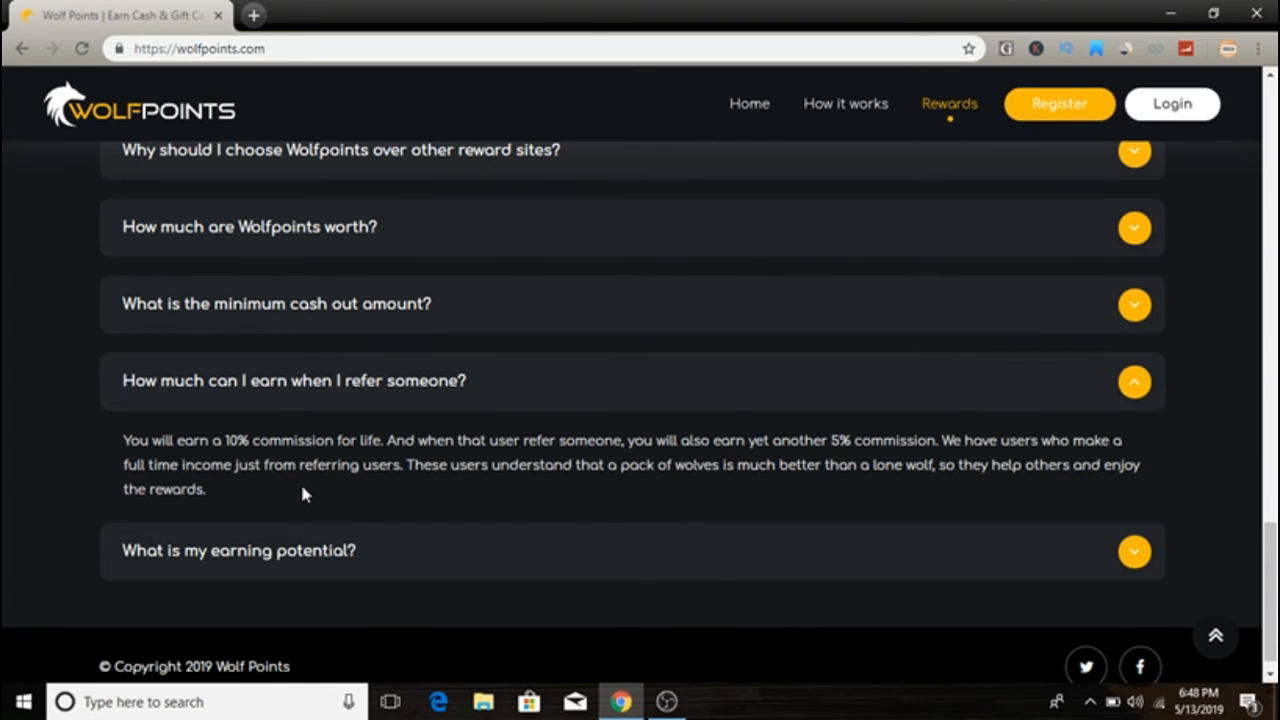
pyautogui.moveTo(368, 494)
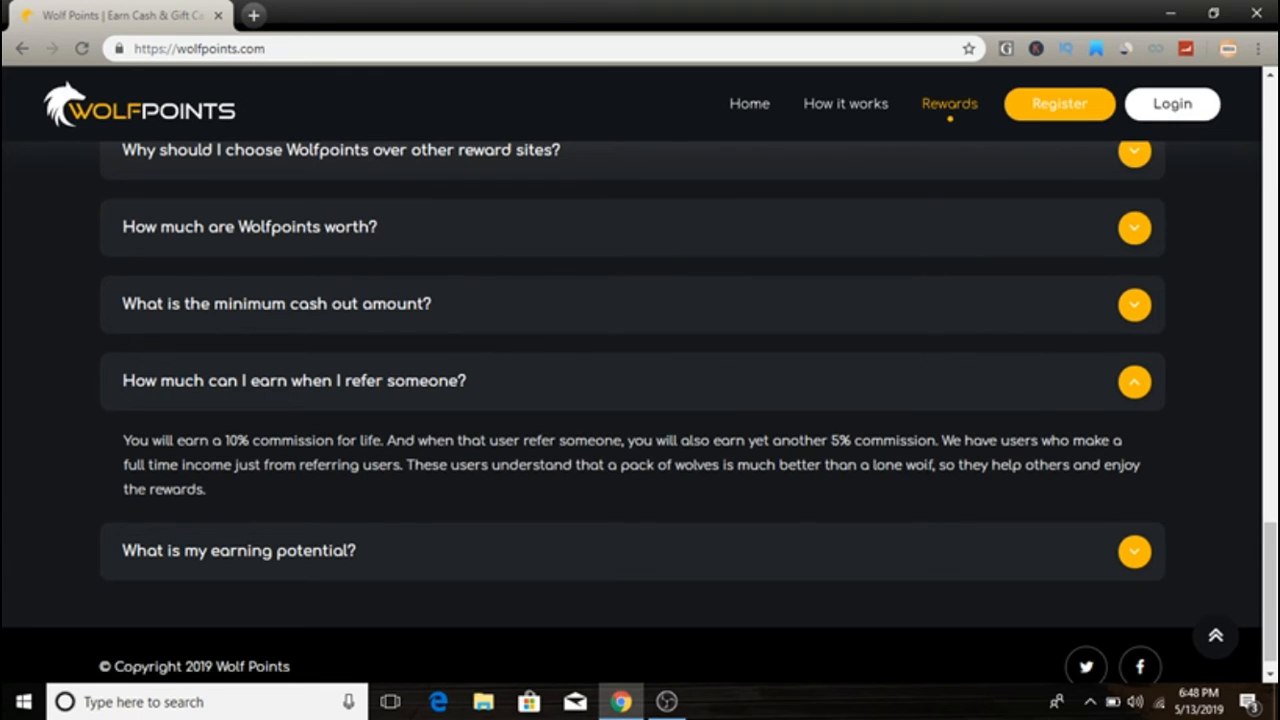
pyautogui.moveTo(268, 556)
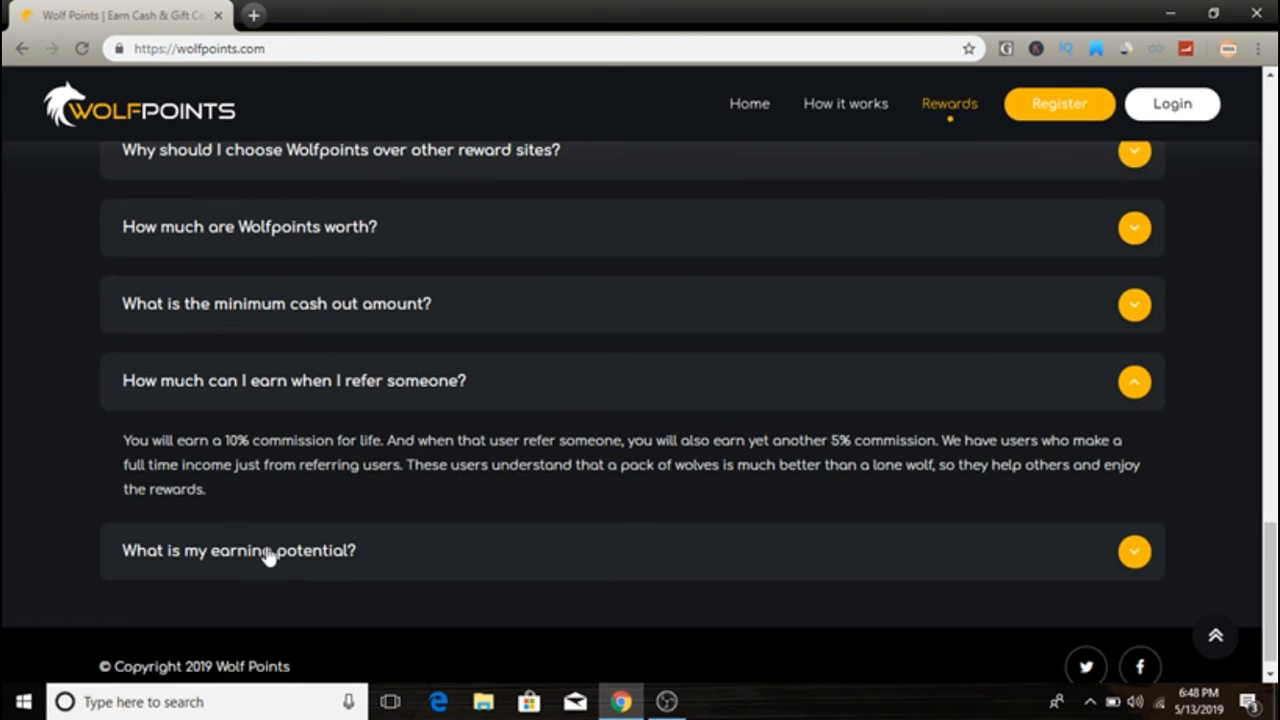
# Expand 'What is my earning potential?' and read the full answer down to the copyright footer.
pyautogui.click(238, 552)
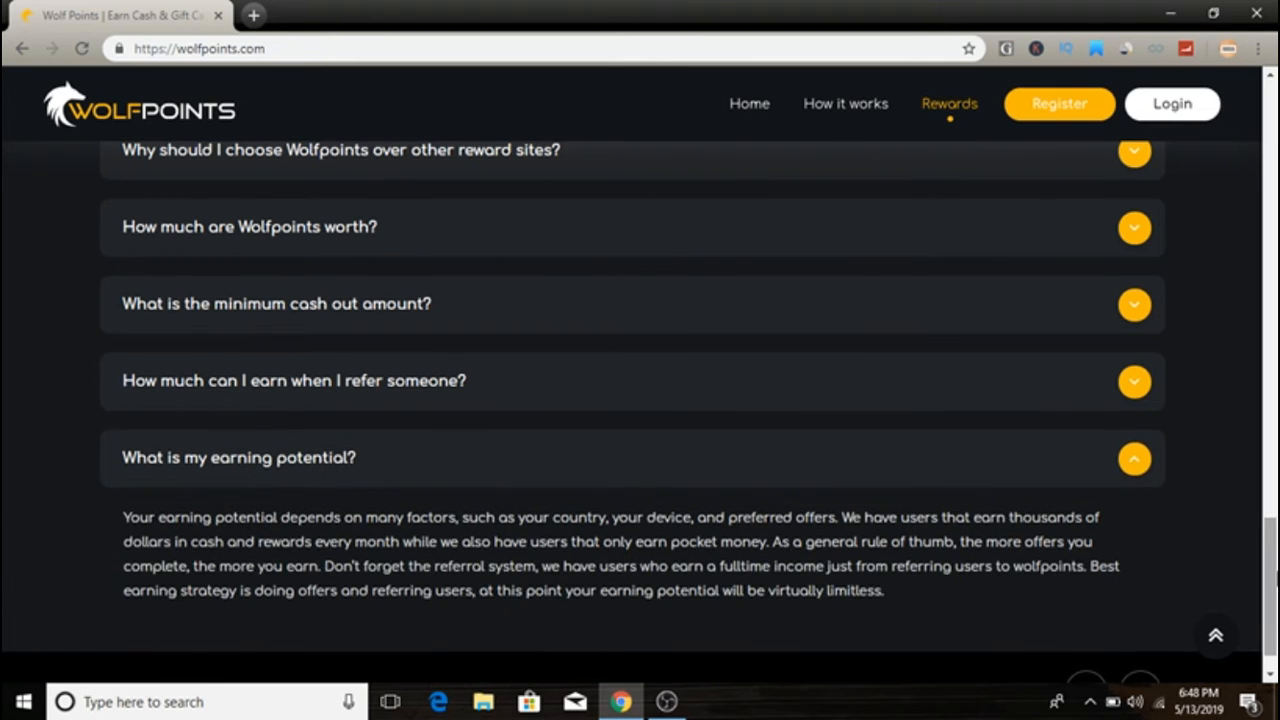
pyautogui.scroll(-3)
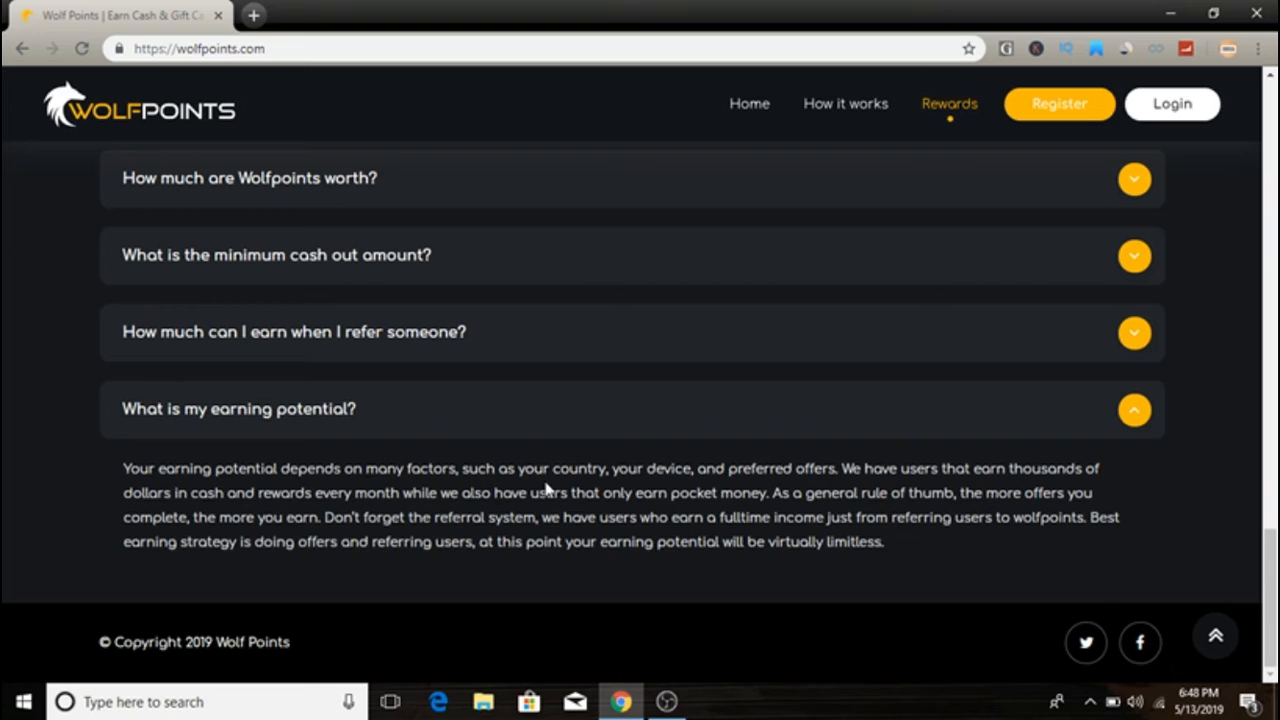
pyautogui.moveTo(804, 486)
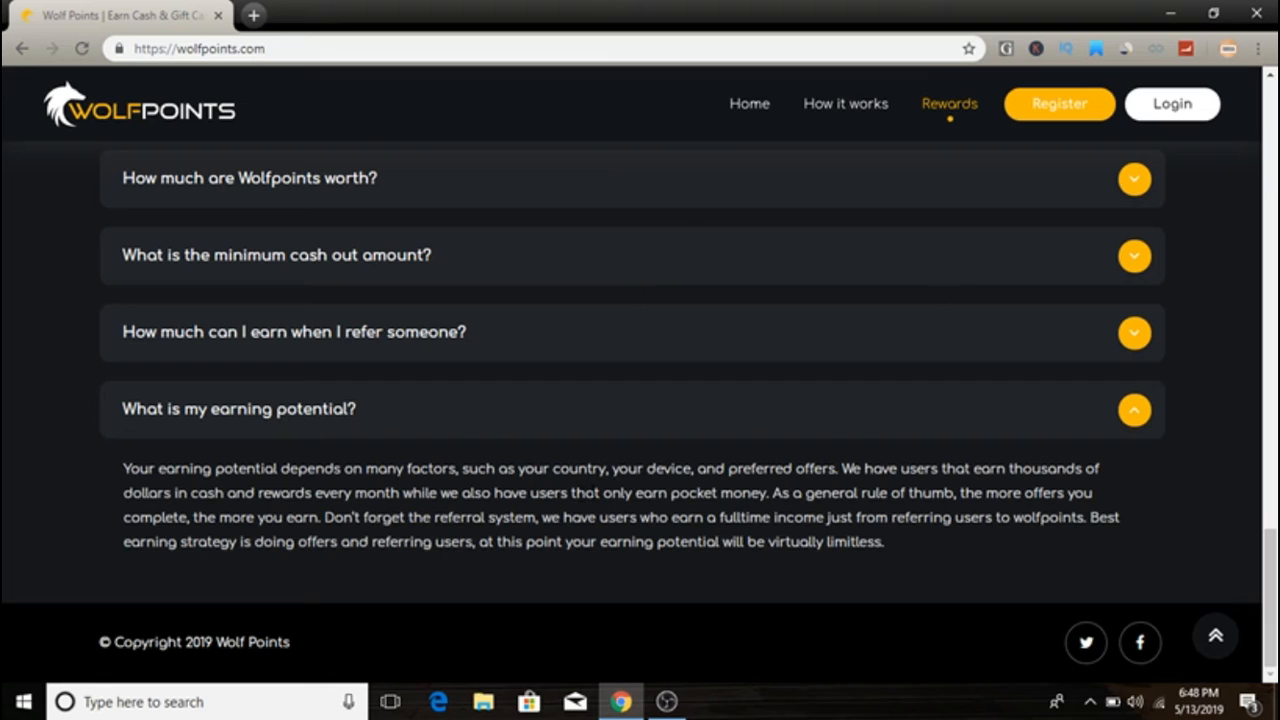
pyautogui.moveTo(758, 510)
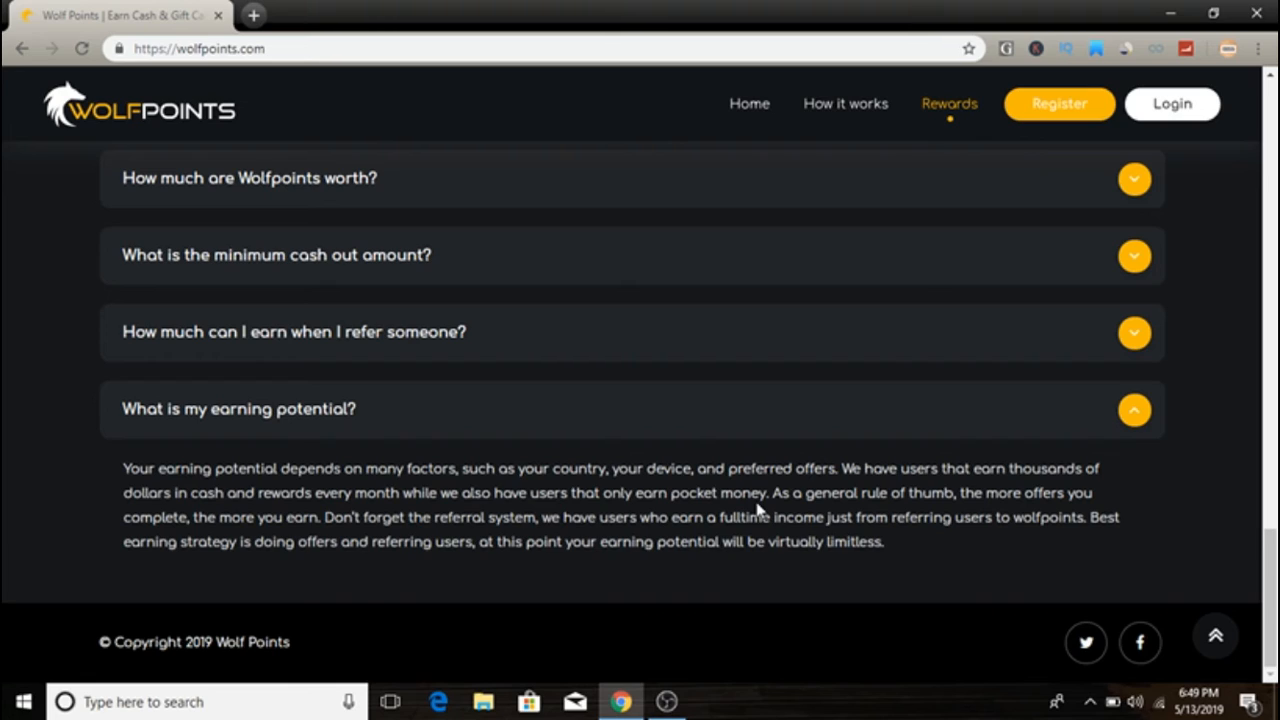
pyautogui.moveTo(758, 510)
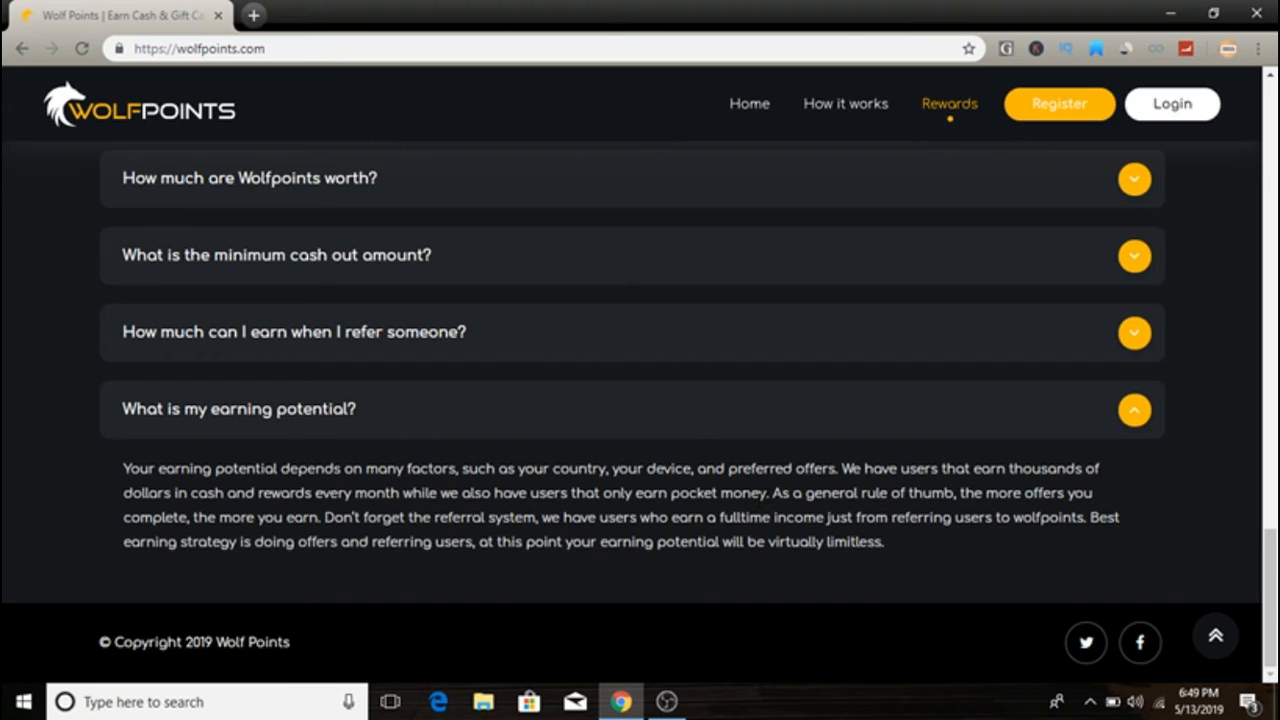
pyautogui.moveTo(118, 510)
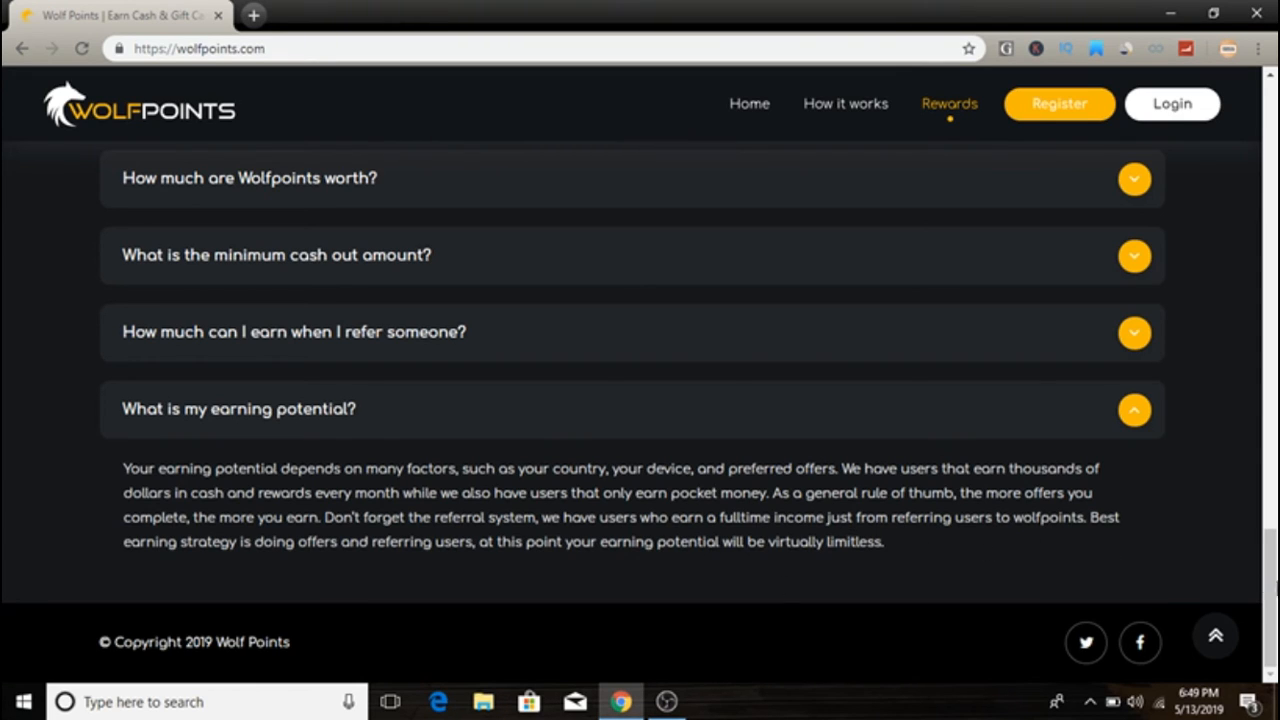
pyautogui.moveTo(1164, 618)
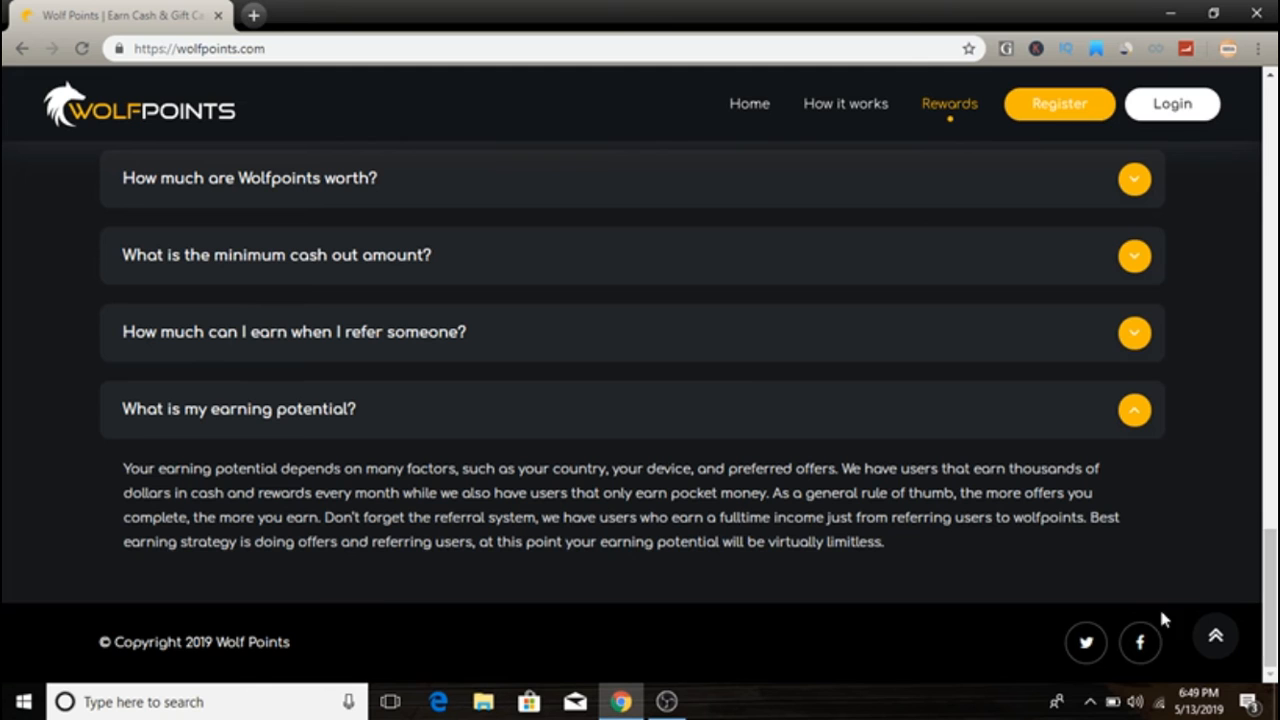
pyautogui.moveTo(1086, 642)
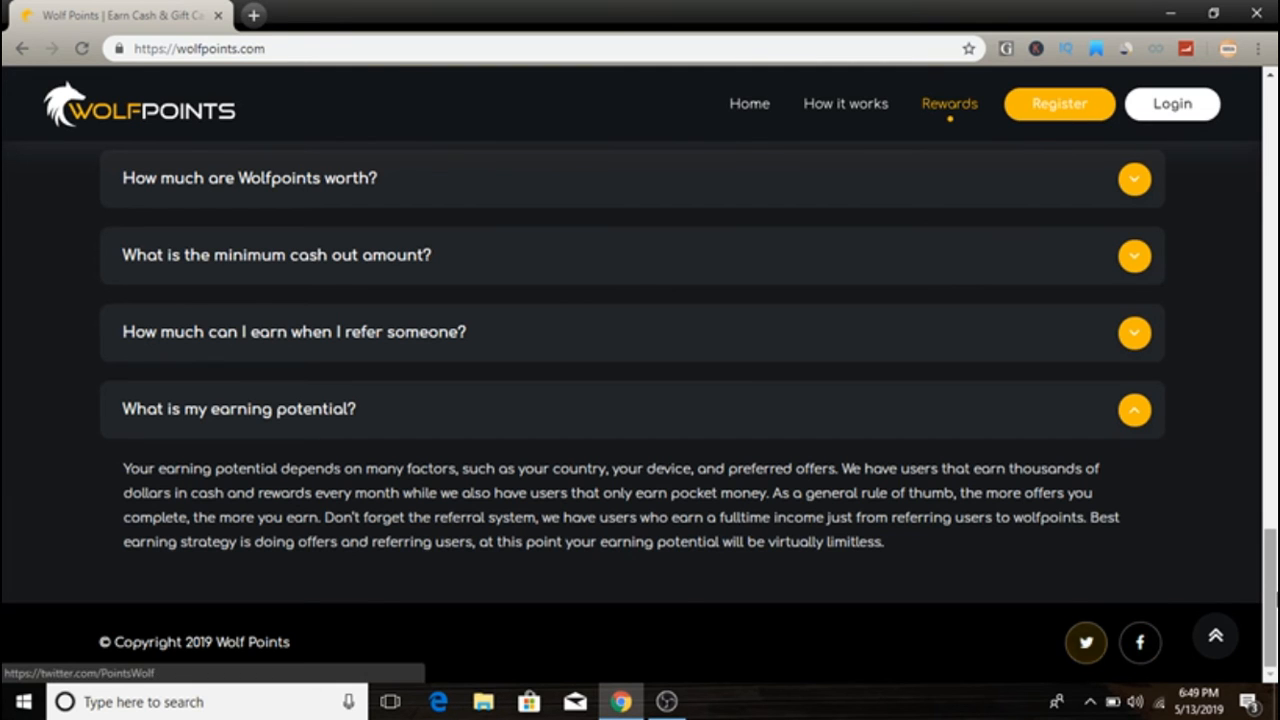
# Return to the top of the homepage with the Join Wolfpoints form and start scrolling down.
pyautogui.click(748, 104)
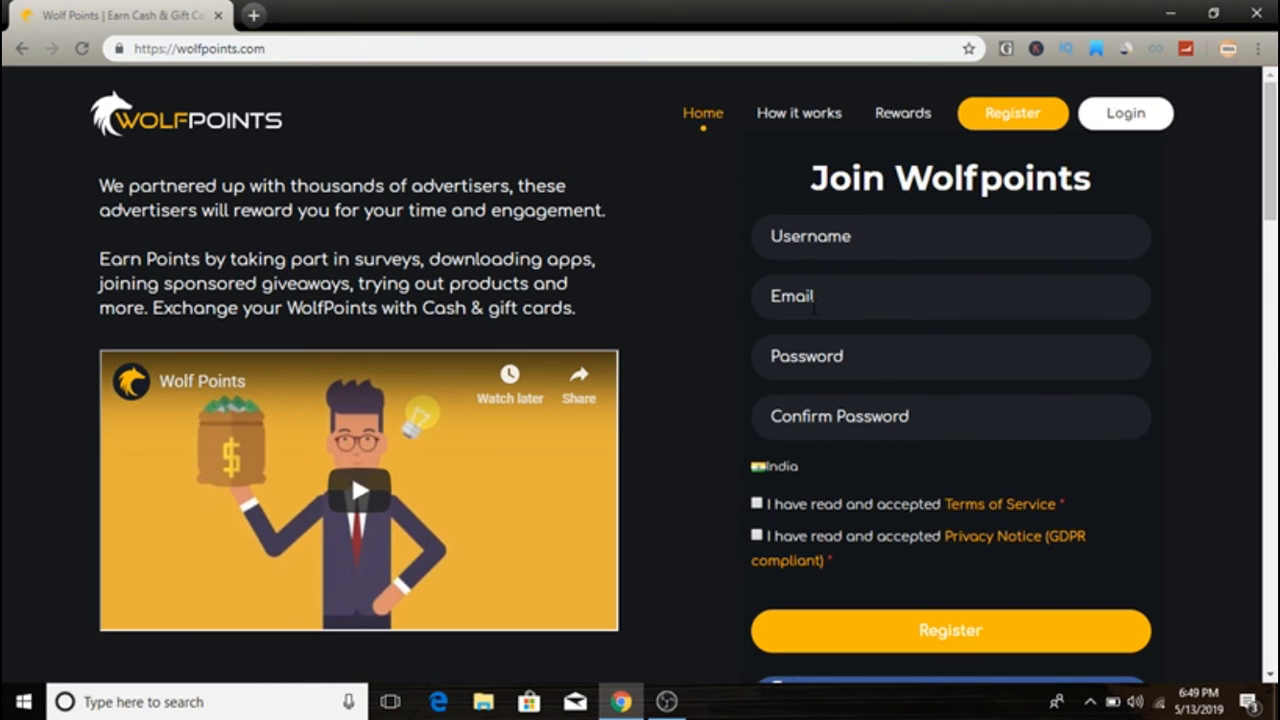
pyautogui.moveTo(896, 468)
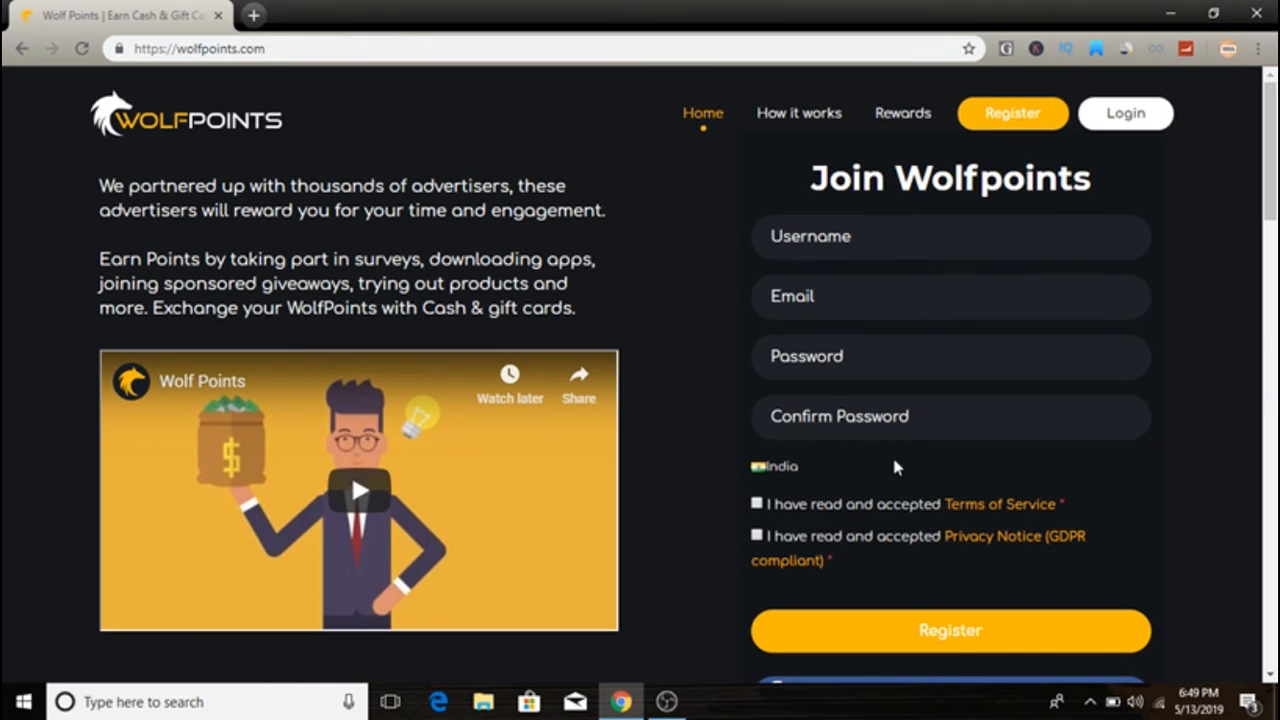
pyautogui.scroll(-3)
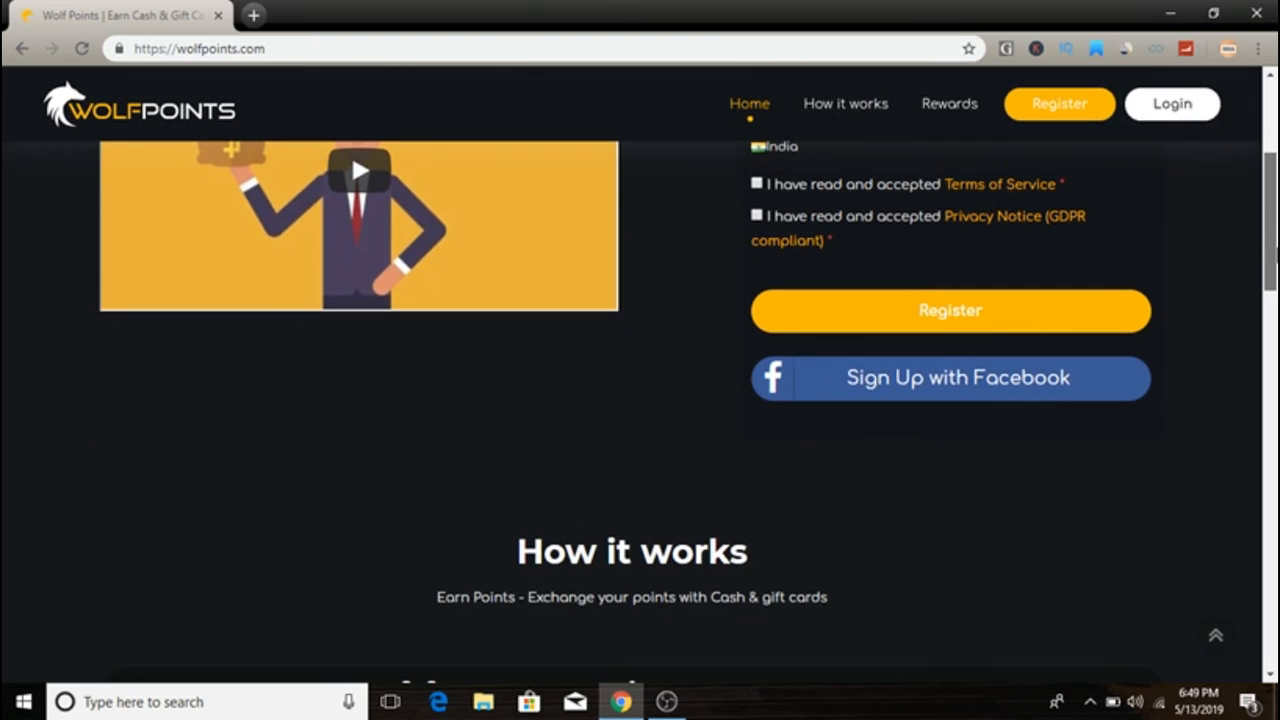